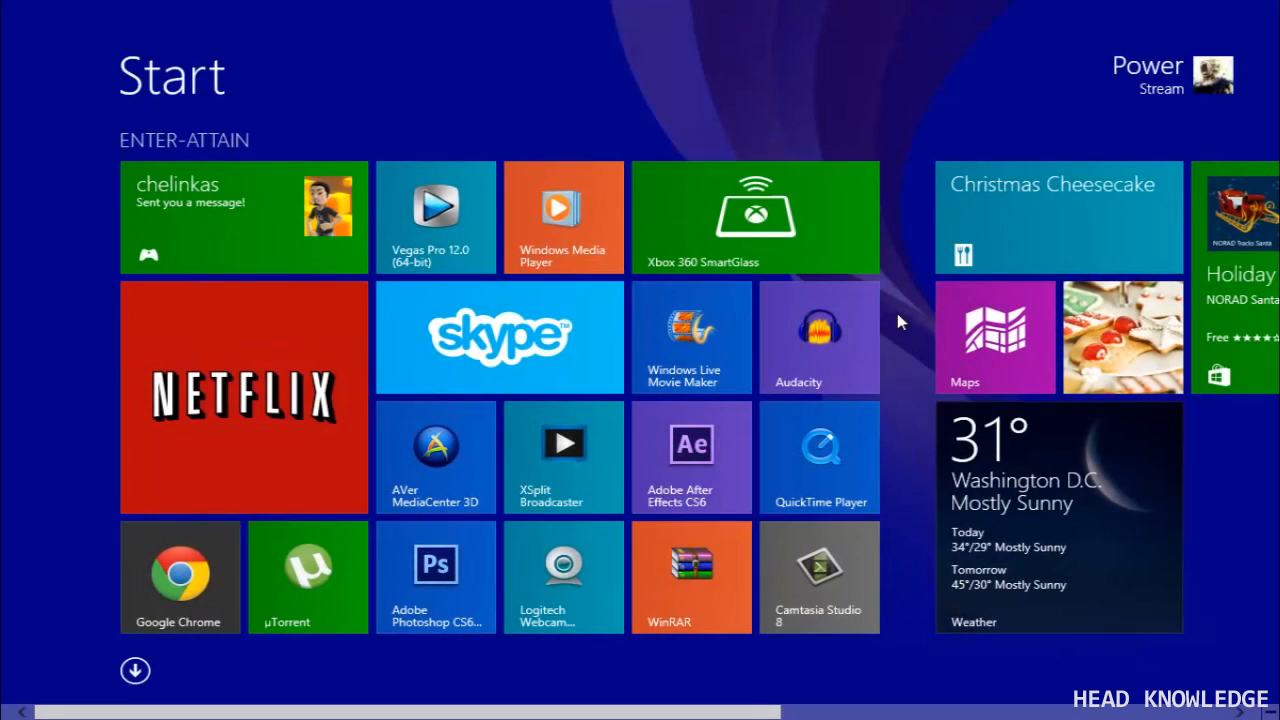
mouse_move(898, 320)
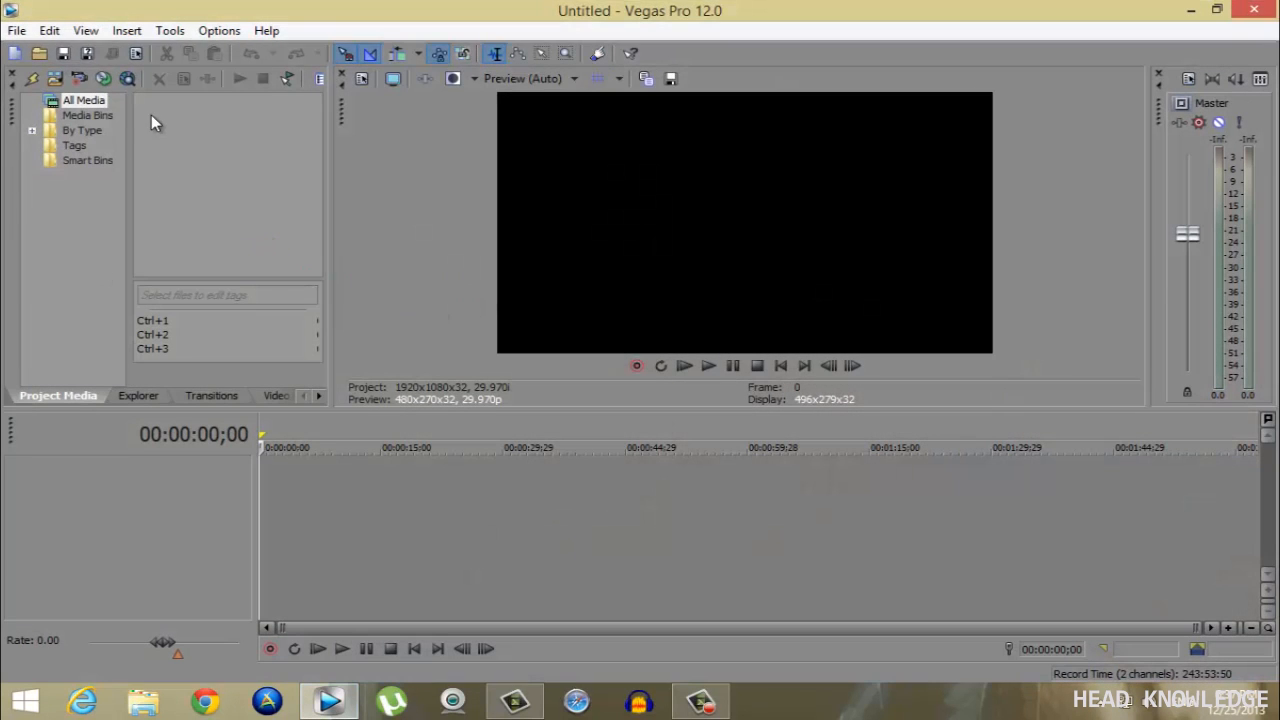
mouse_move(56, 80)
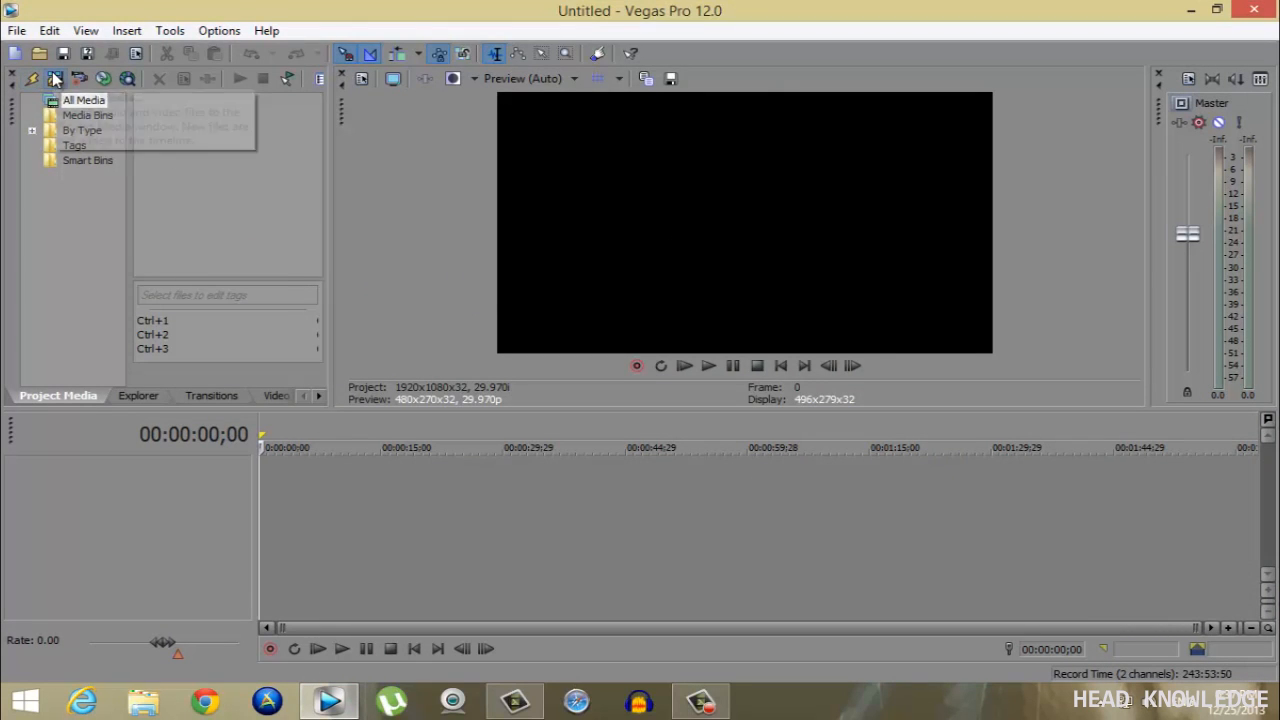
- Import CLAYMORE 2.mp4 and lay it on the timeline as video and audio tracks
left_click(56, 78)
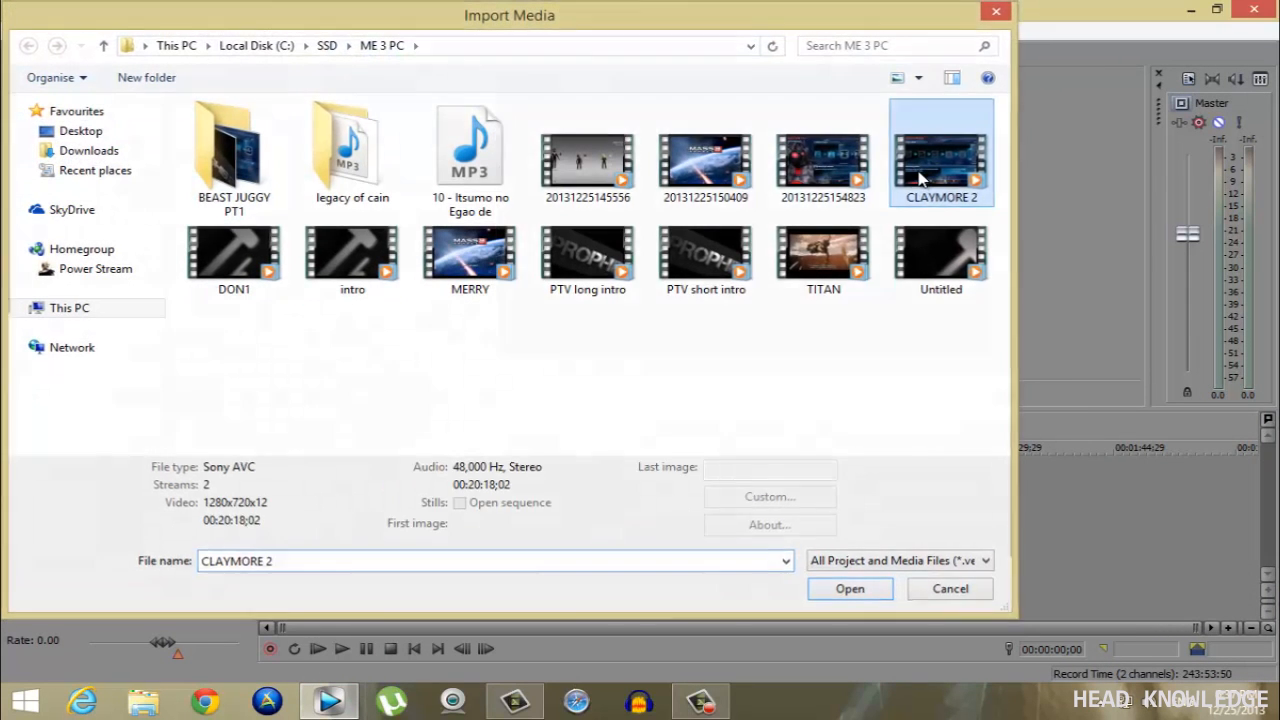
left_click(848, 588)
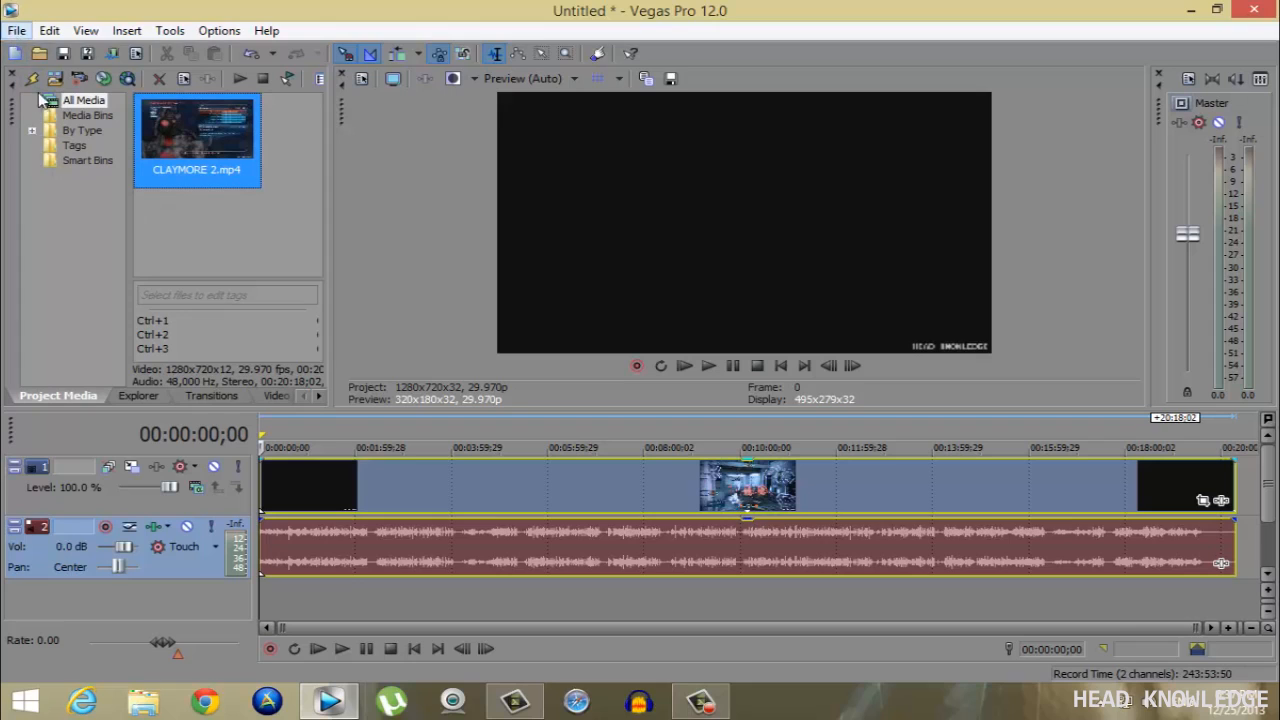
mouse_move(184, 224)
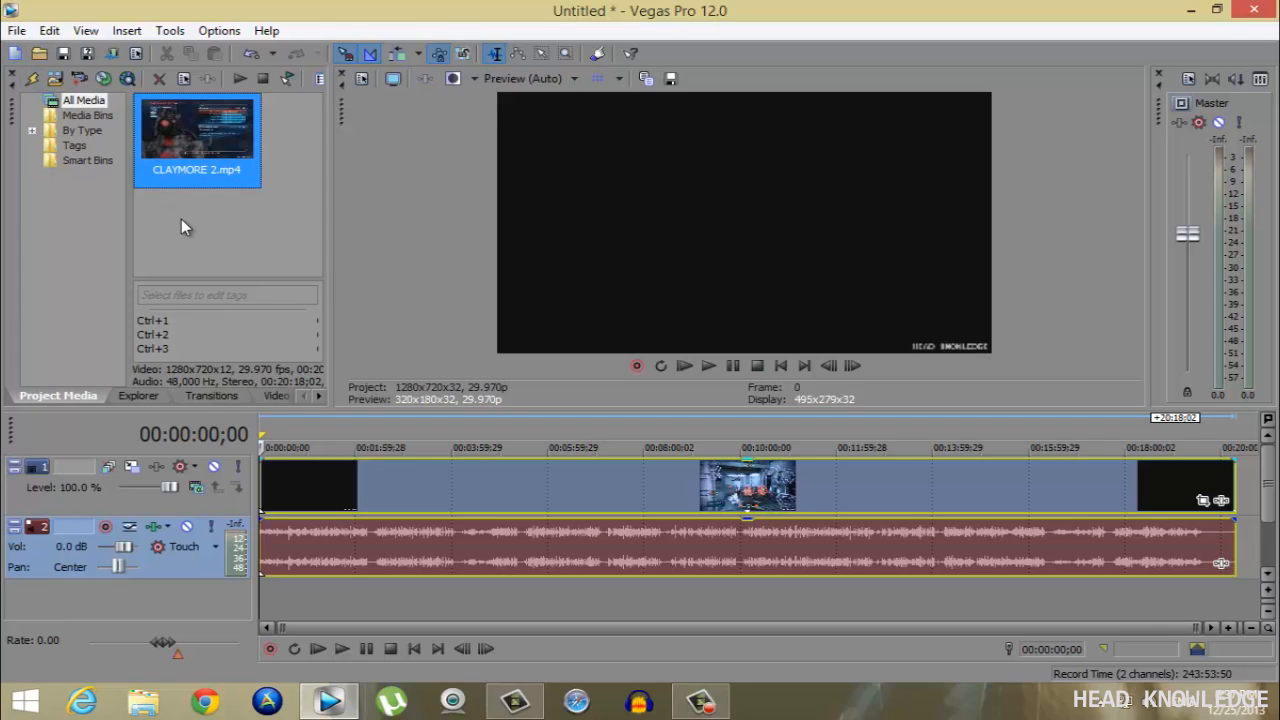
left_click(16, 30)
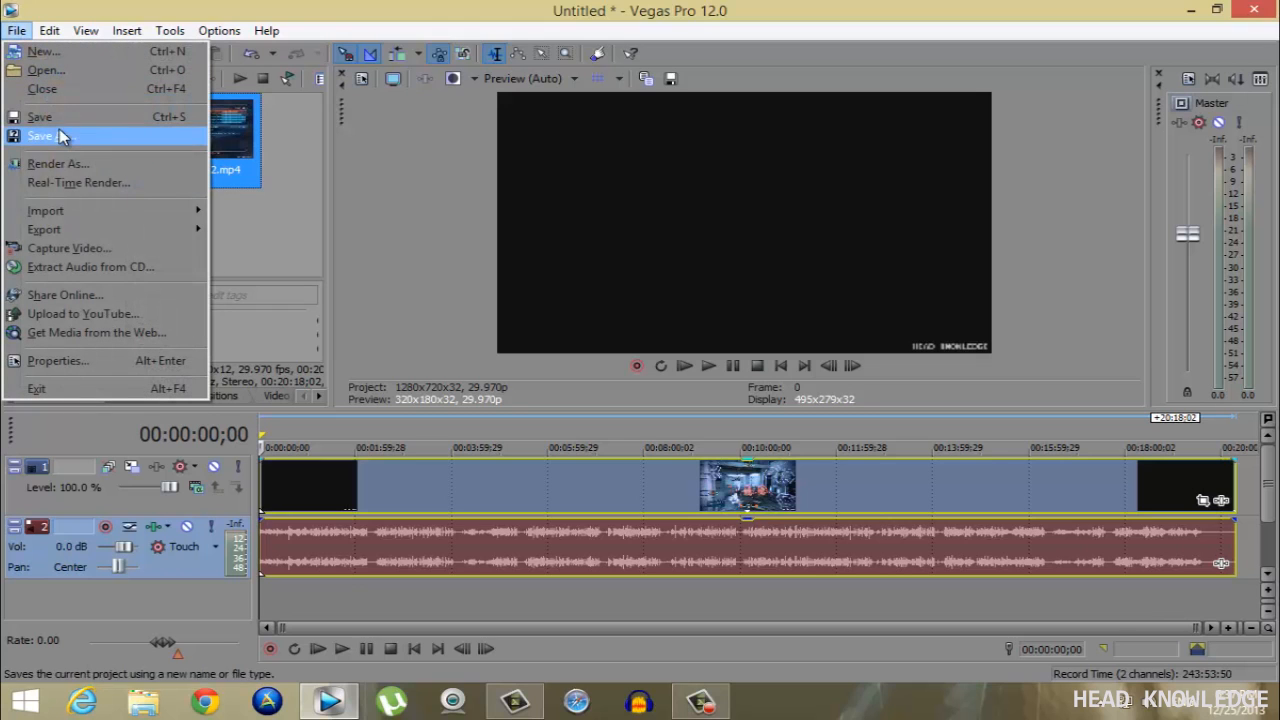
- Start Render As with MainConcept AVC/AAC MP4 and the Internet HD 720p template
left_click(58, 164)
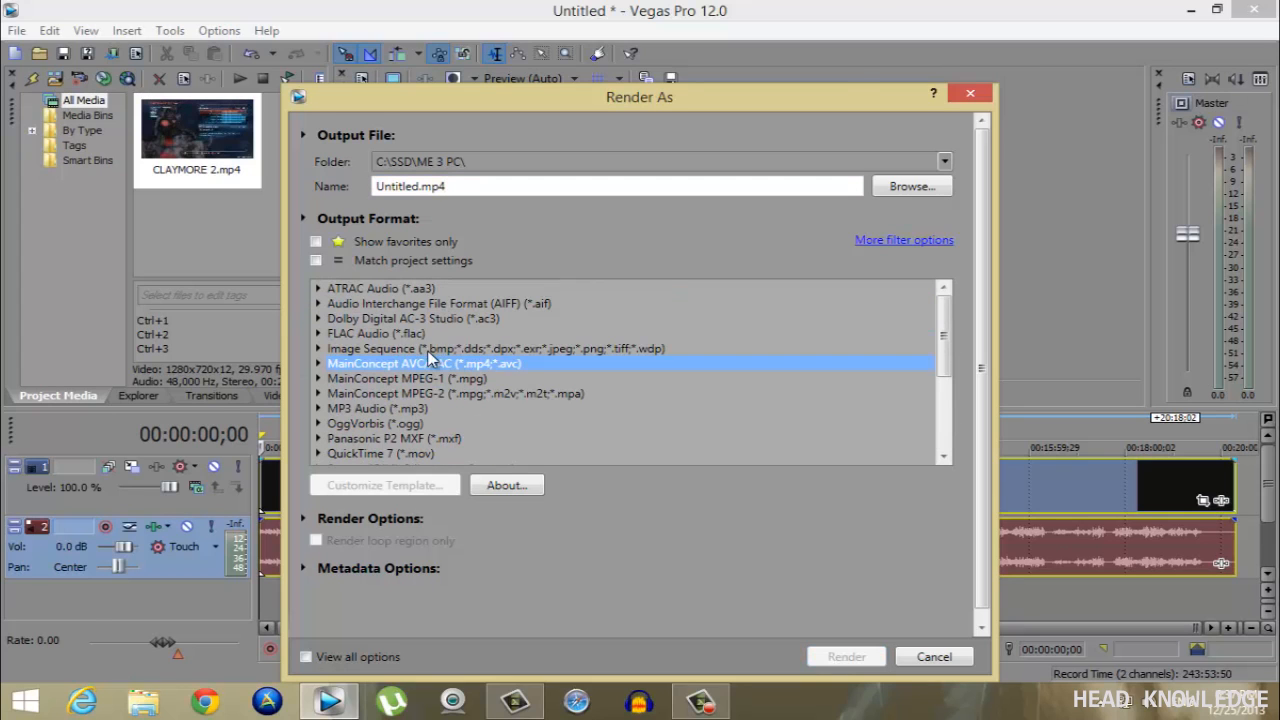
mouse_move(352, 378)
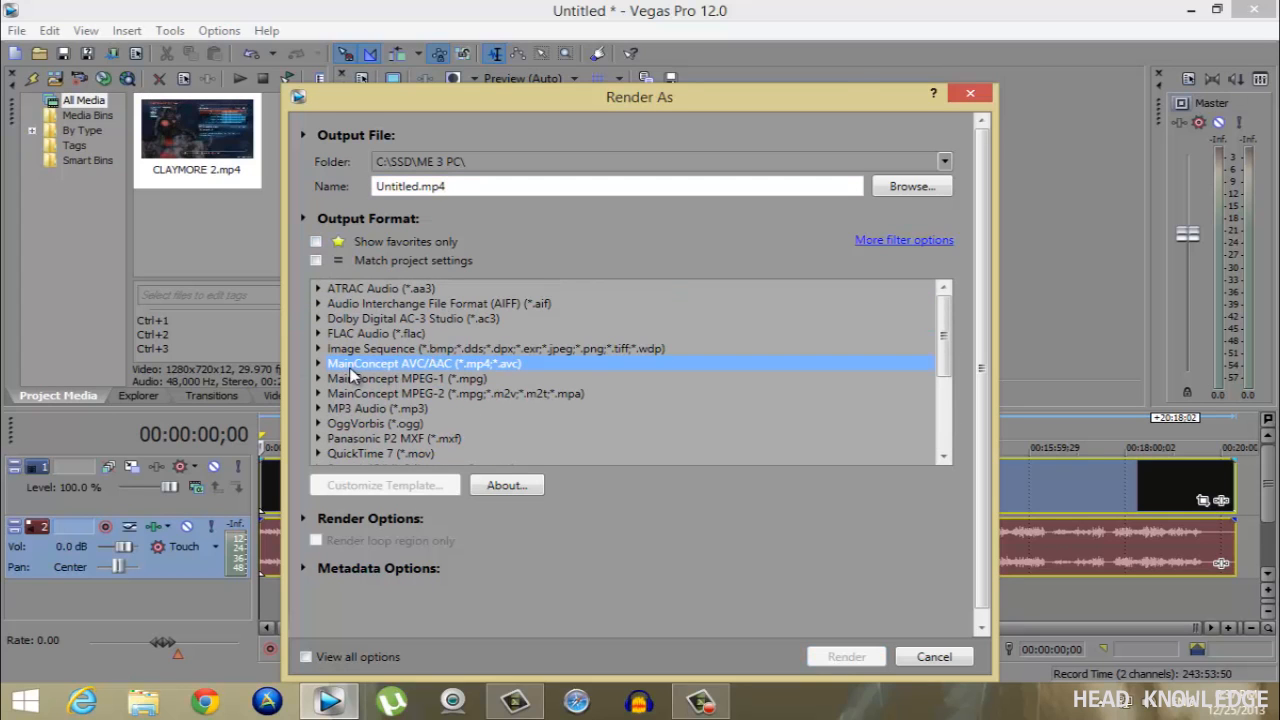
mouse_move(470, 374)
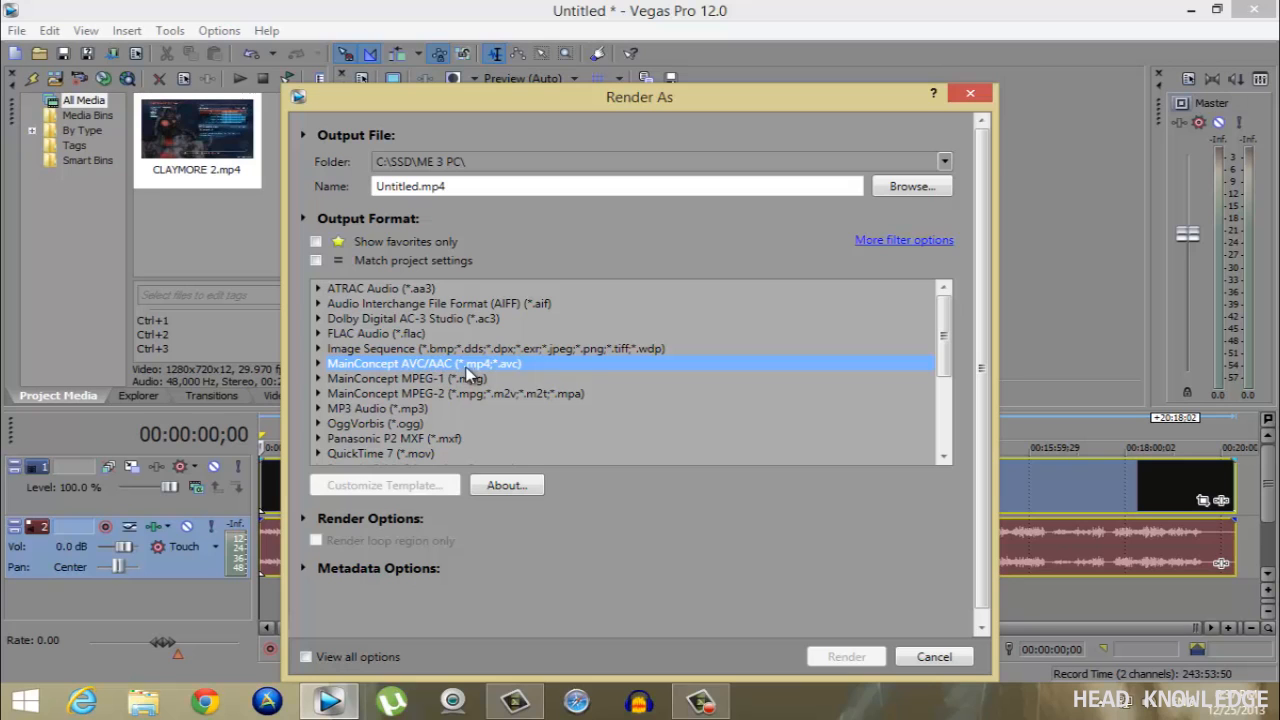
mouse_move(324, 378)
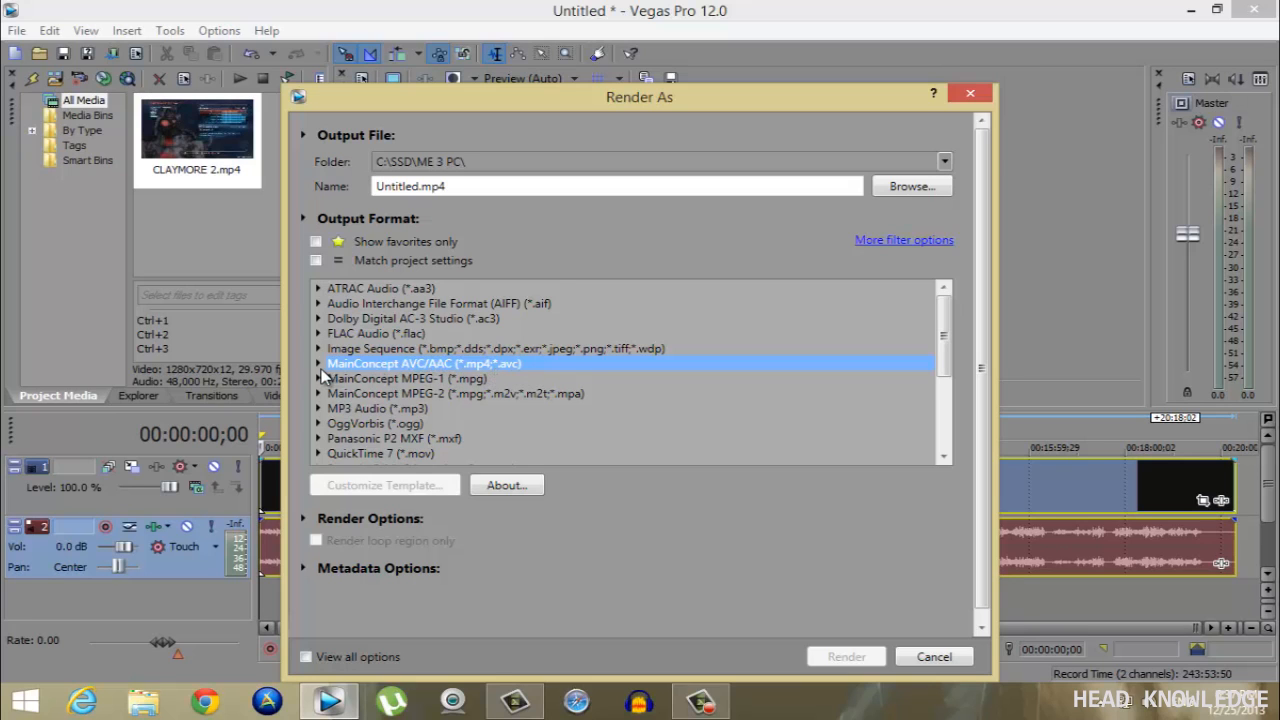
left_click(318, 364)
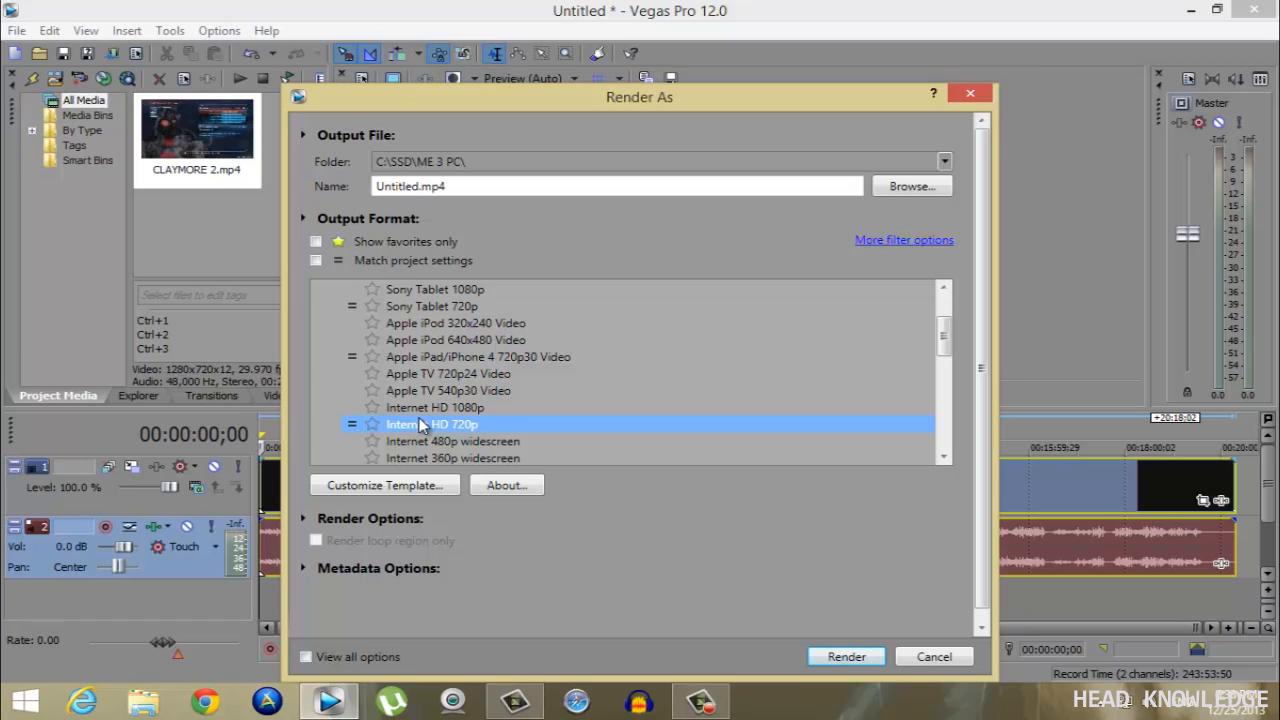
mouse_move(410, 430)
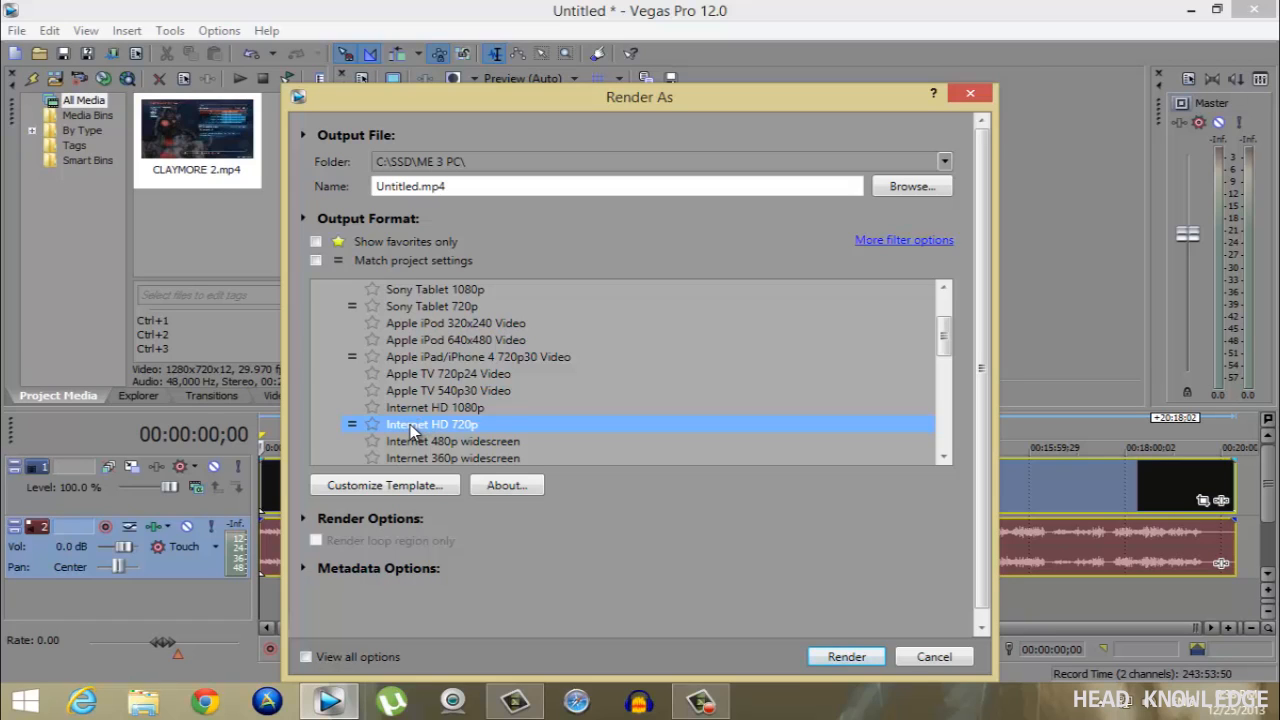
mouse_move(444, 572)
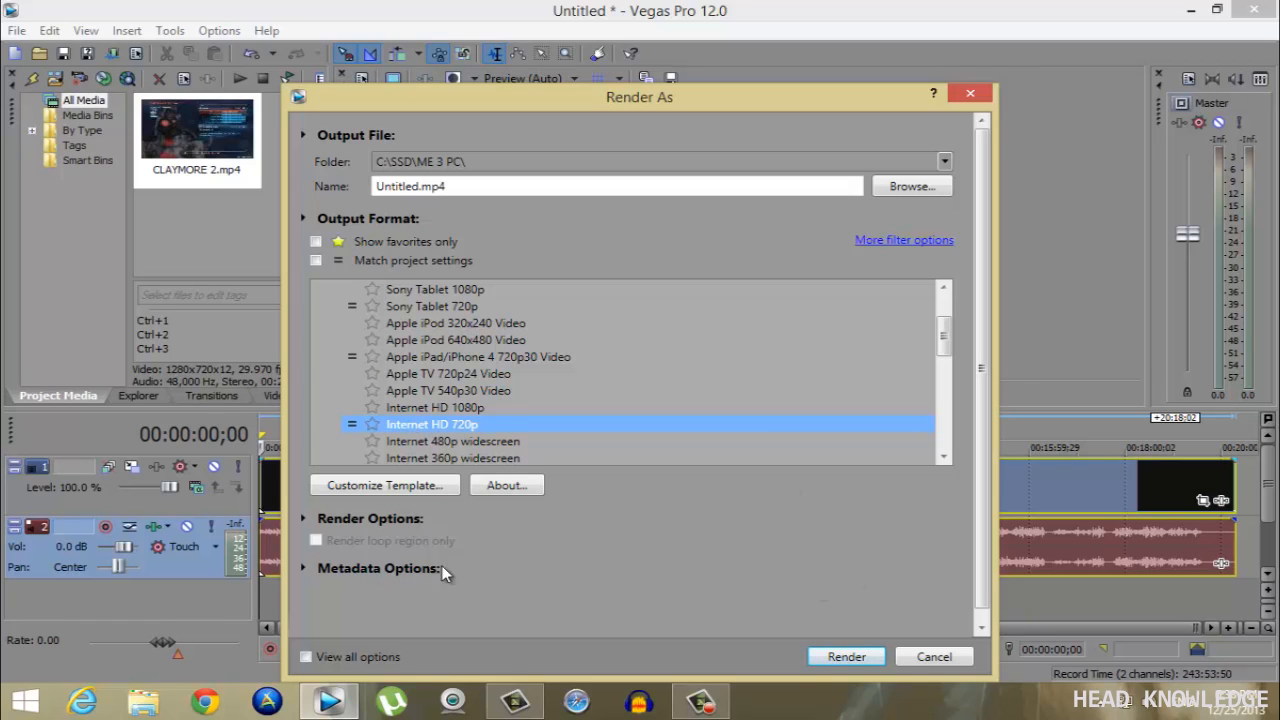
- Dismiss the Internet HD 720p custom settings and bring up those of the saved CAINEGHIS template
left_click(384, 486)
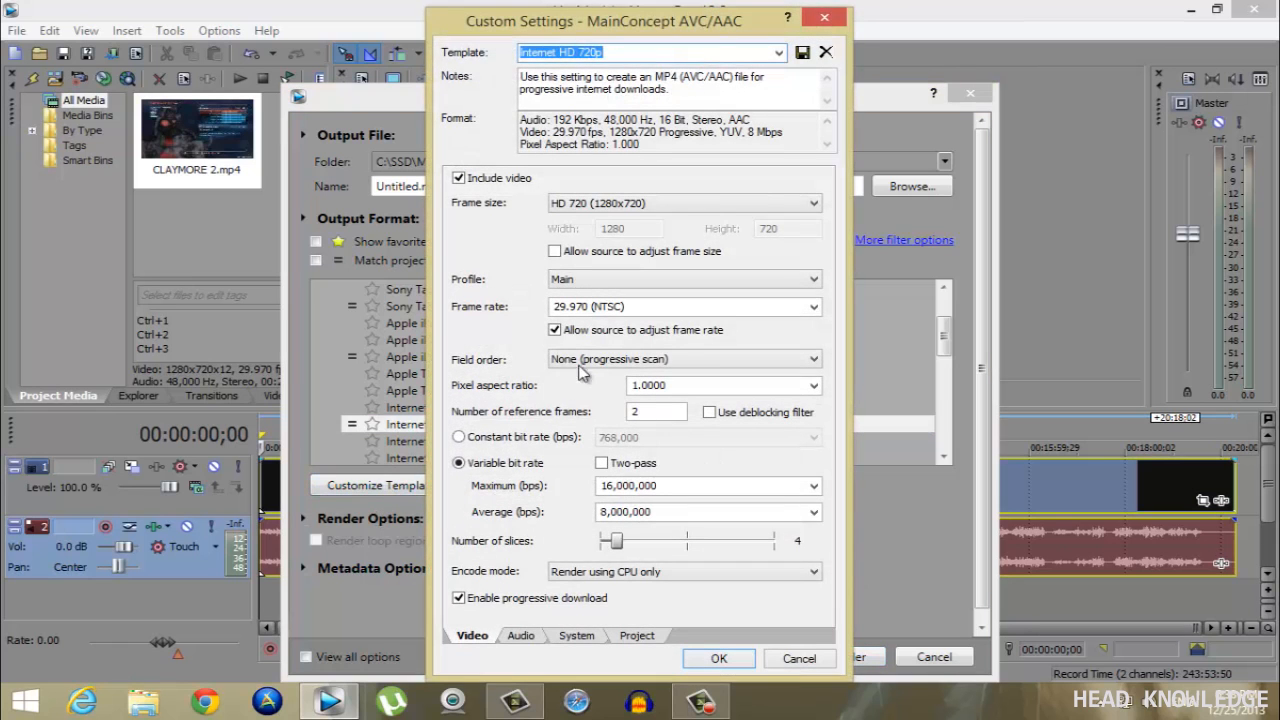
left_click(628, 52)
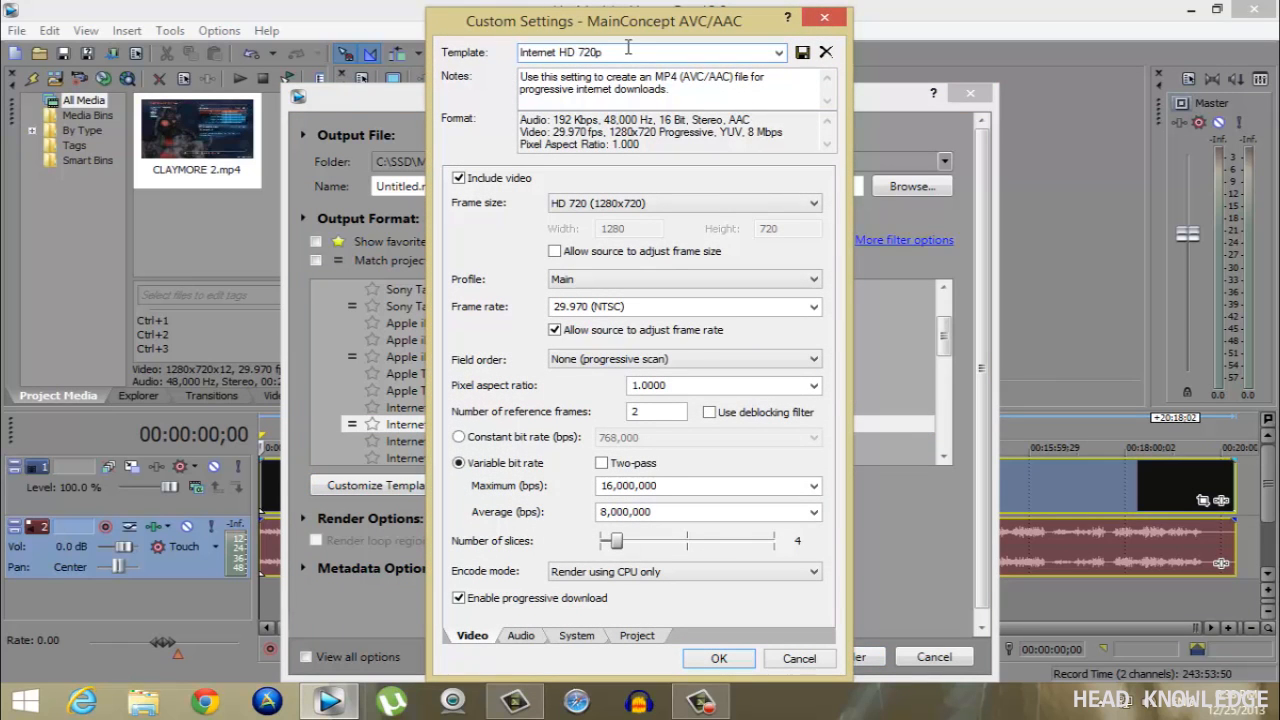
left_click(800, 656)
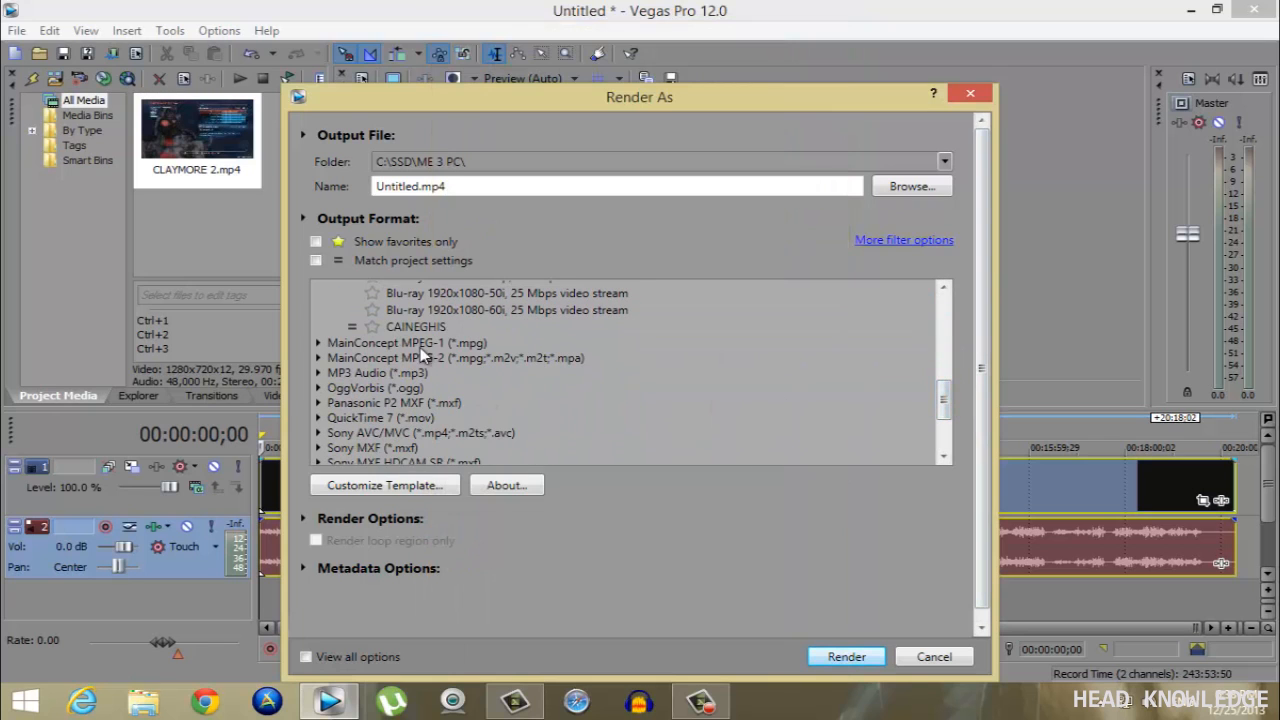
left_click(384, 486)
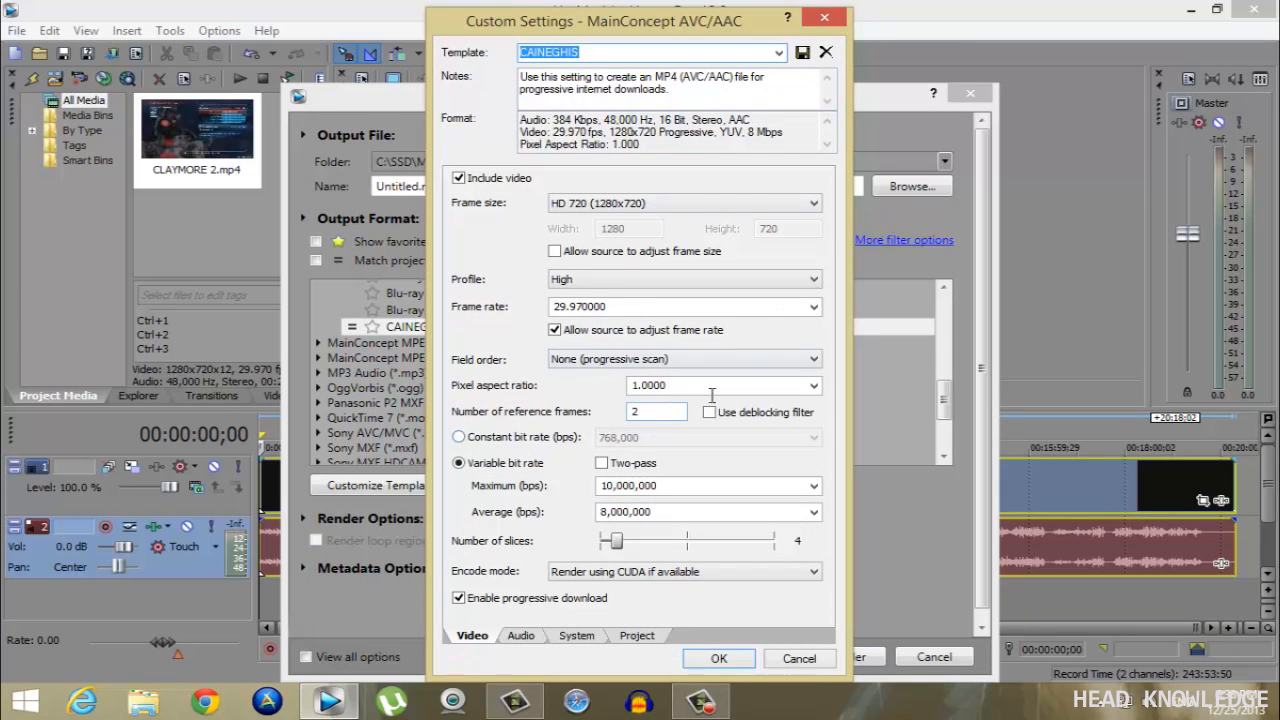
mouse_move(540, 224)
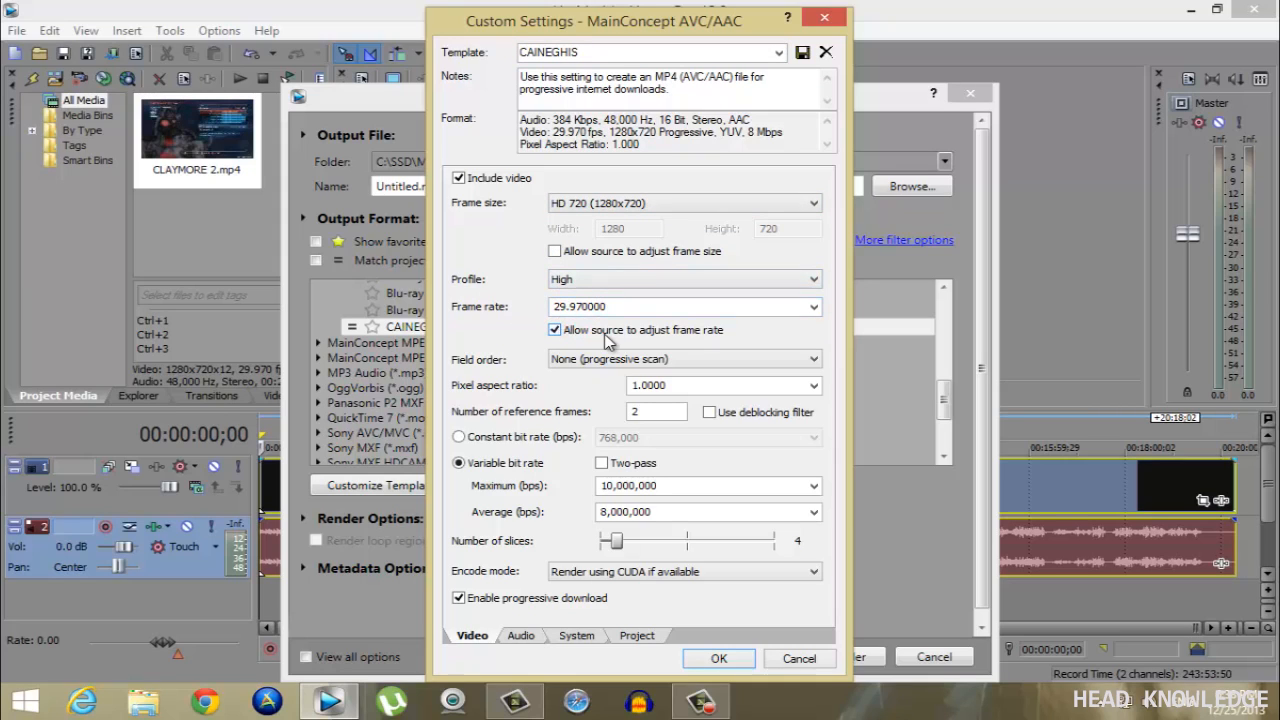
left_click(684, 360)
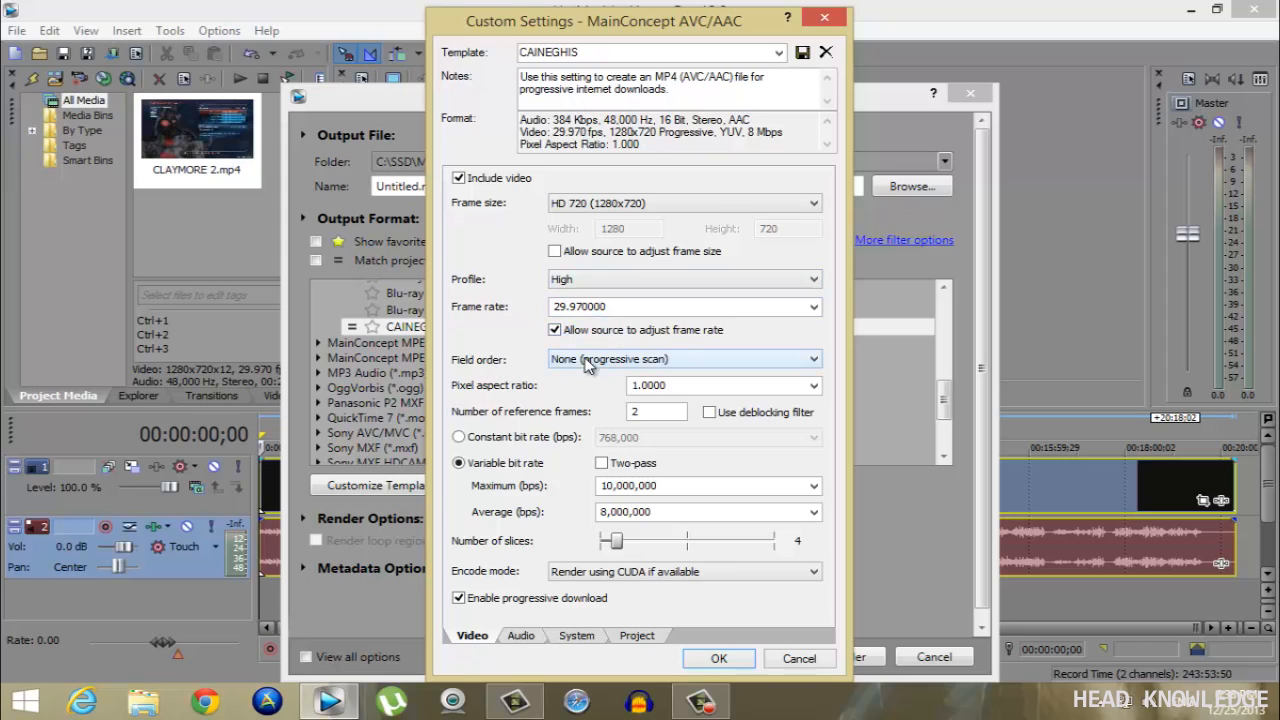
left_click(724, 384)
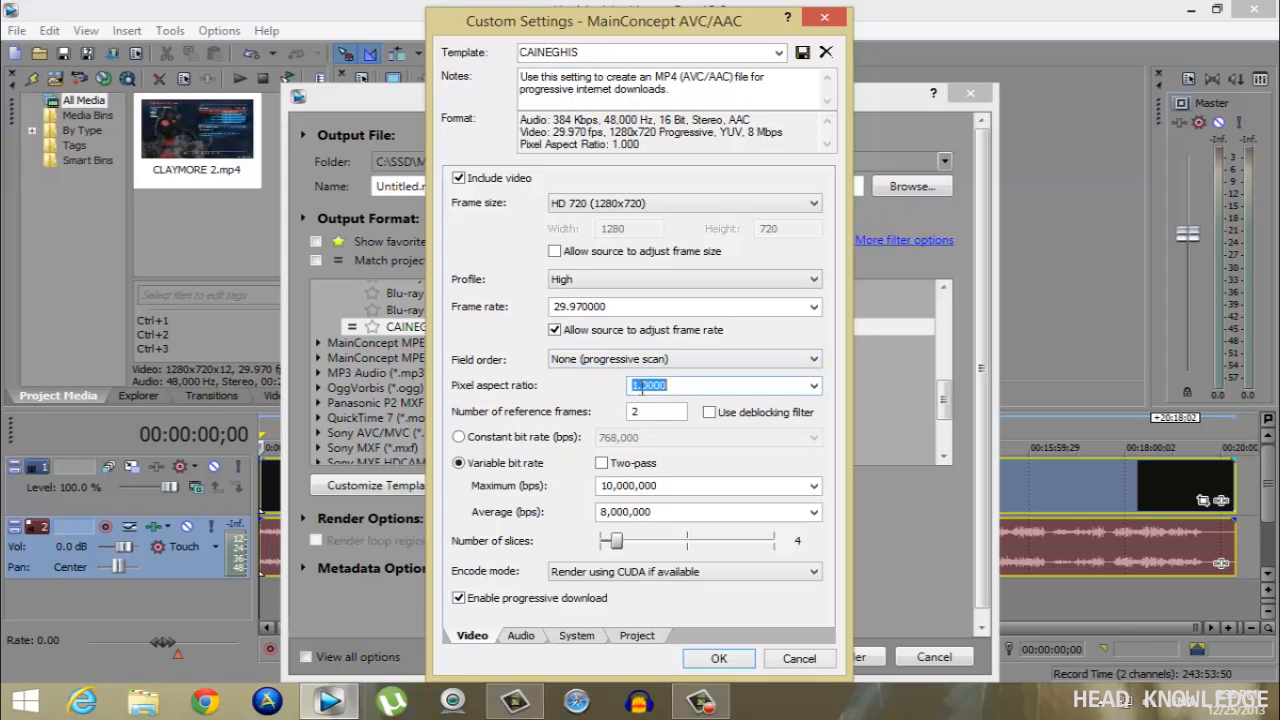
left_click(720, 384)
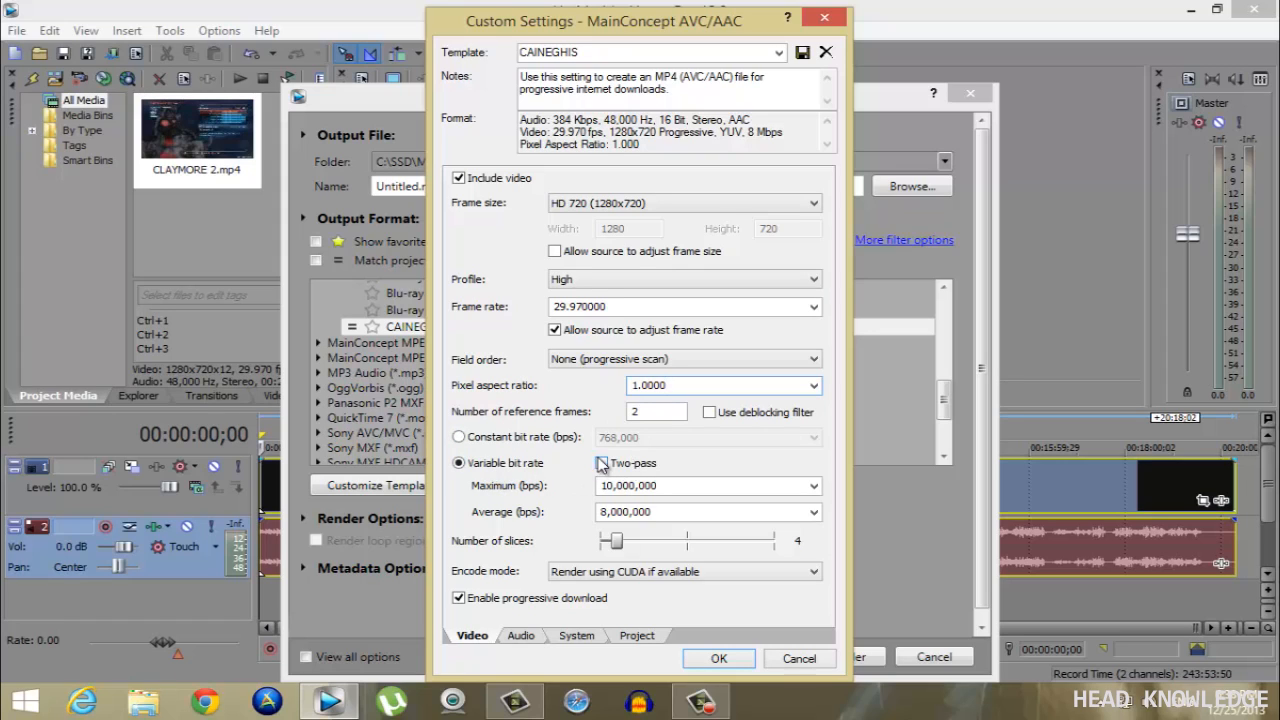
left_click(602, 462)
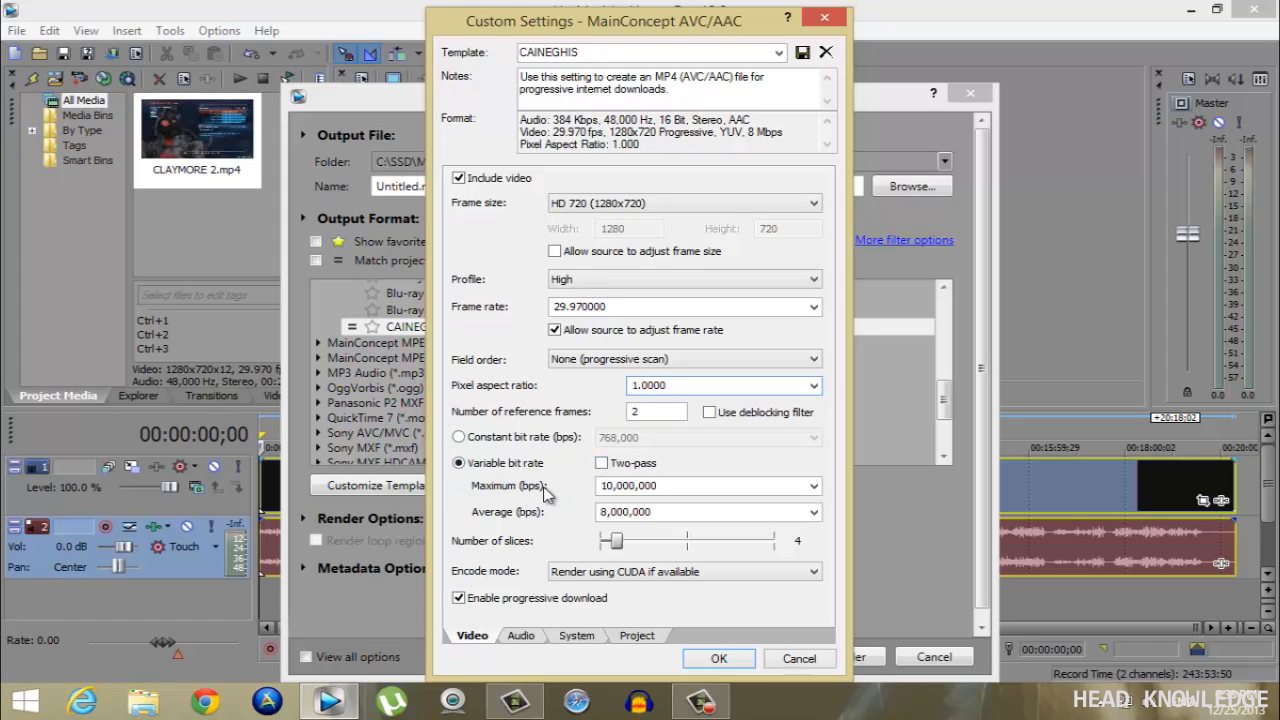
left_click(708, 486)
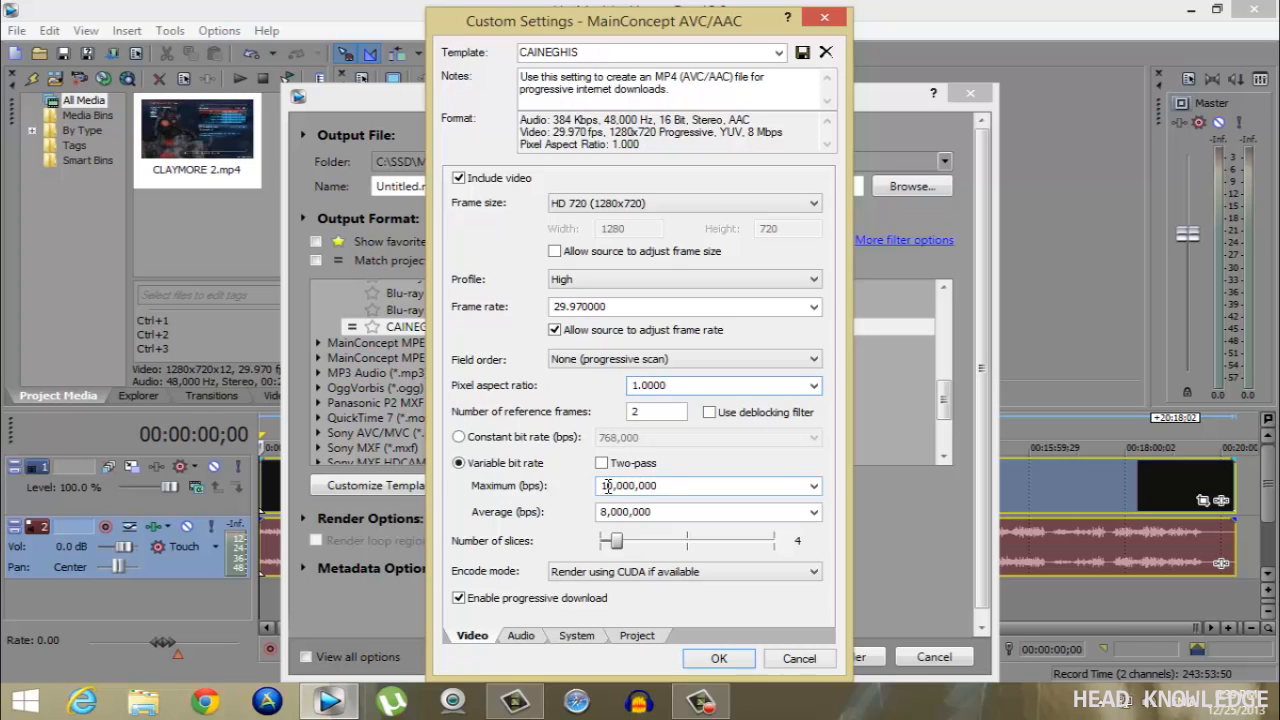
left_click(724, 384)
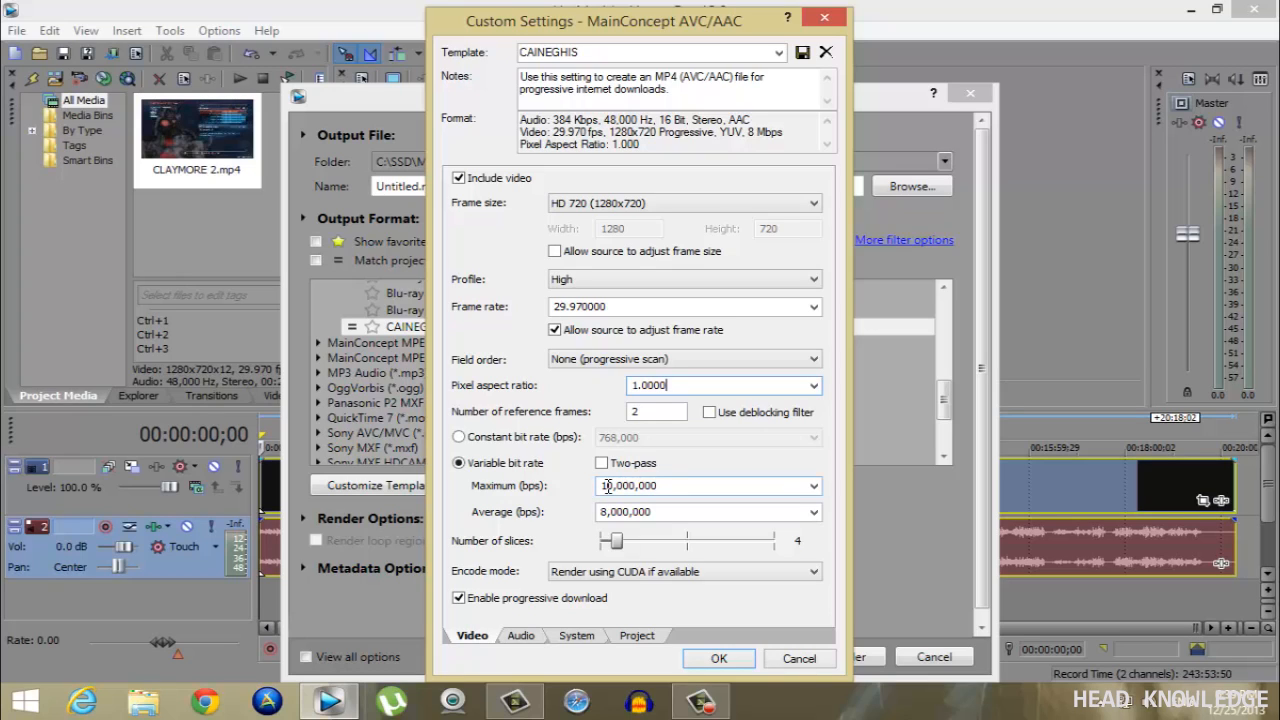
mouse_move(610, 486)
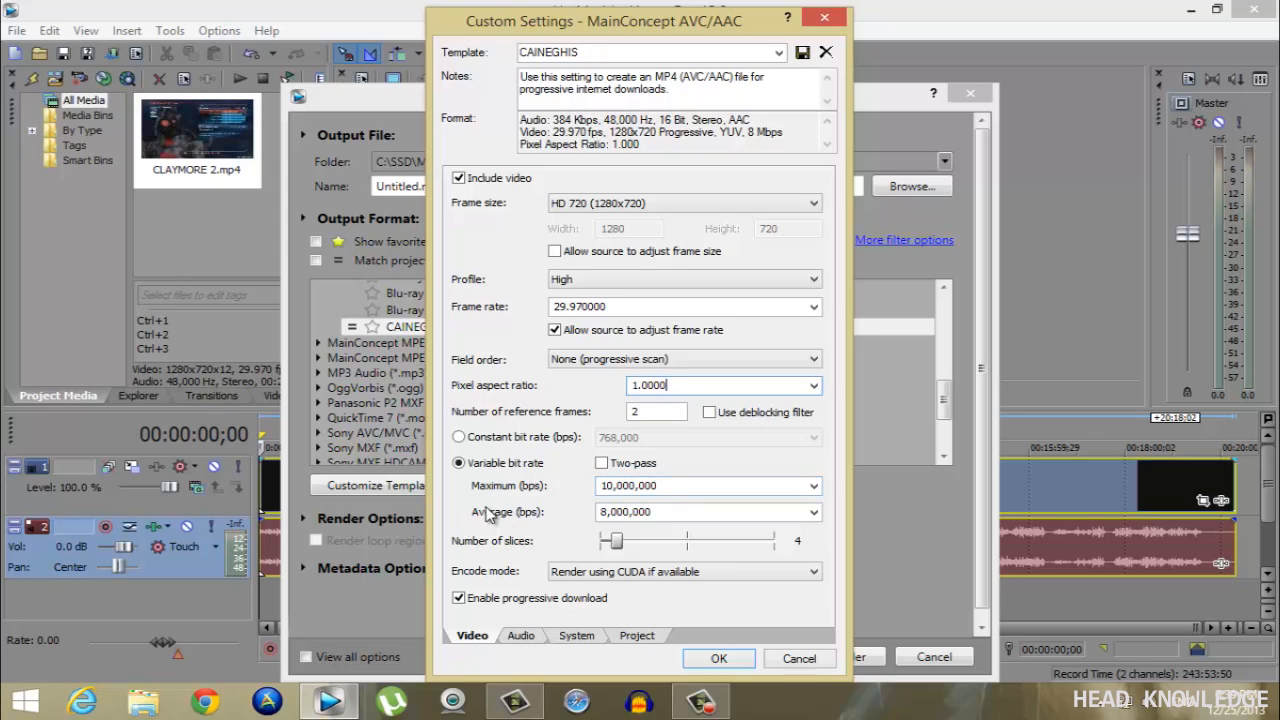
left_click(708, 512)
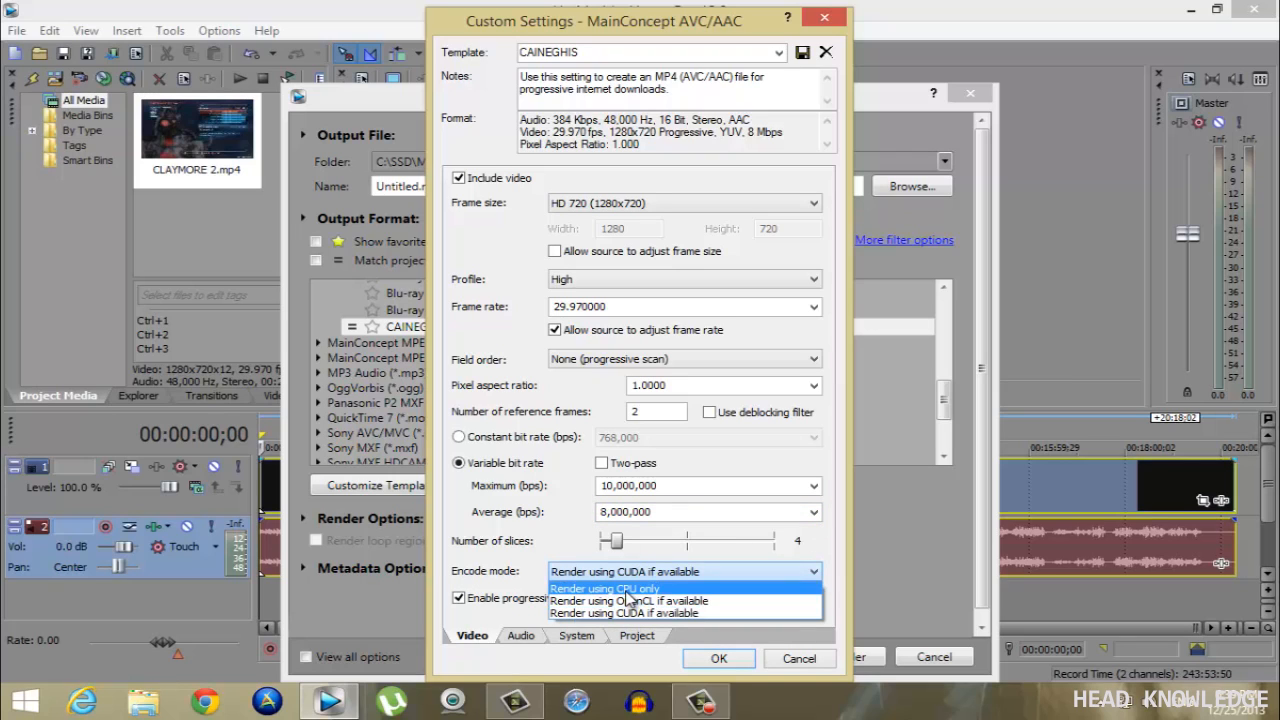
mouse_move(628, 600)
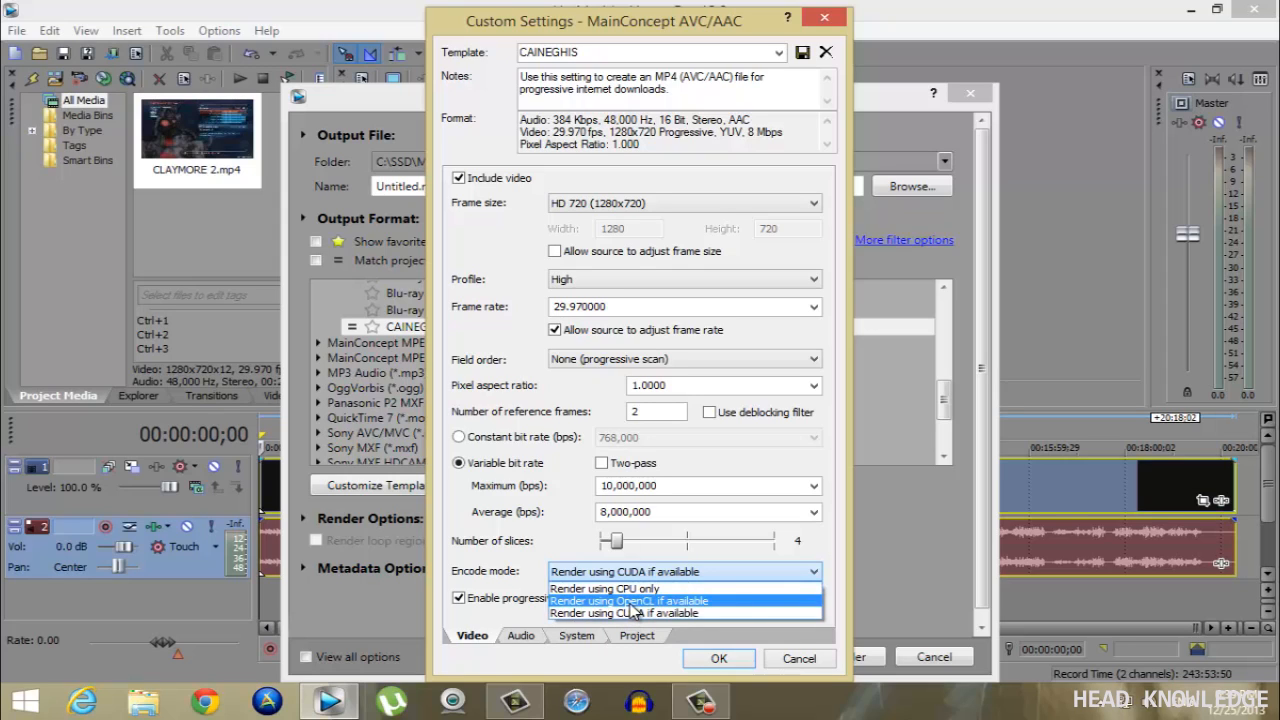
mouse_move(624, 612)
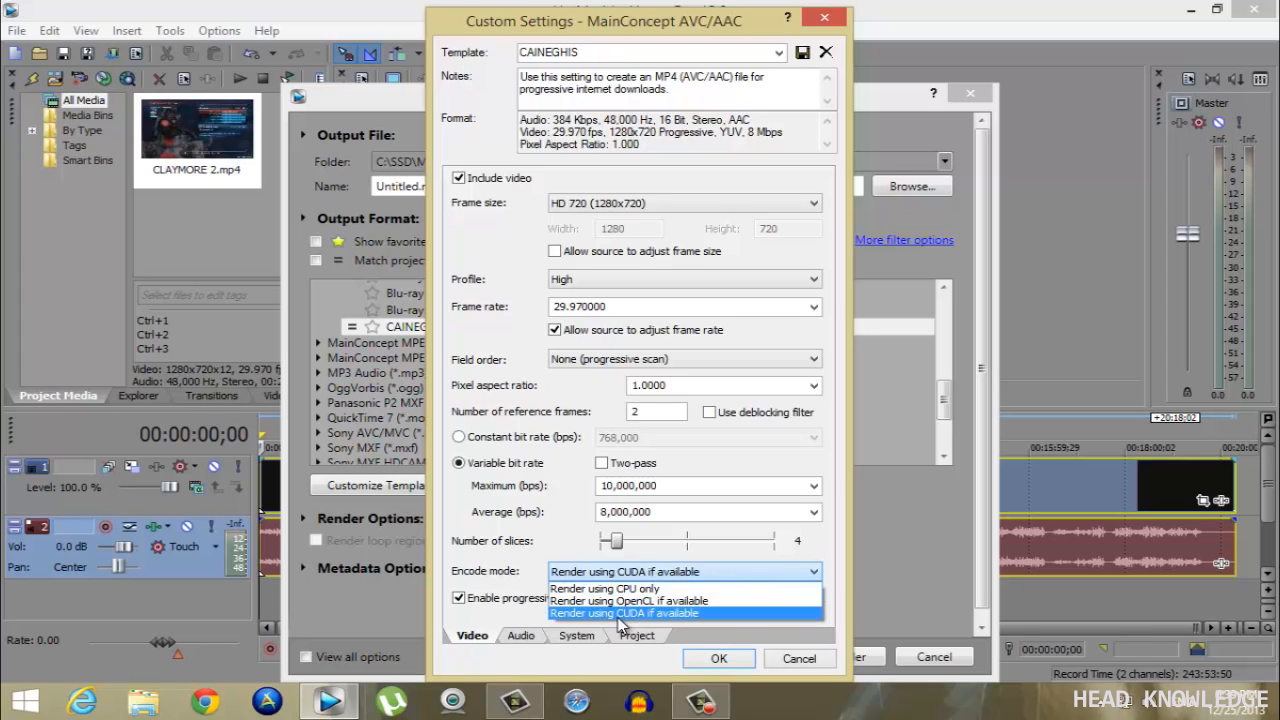
mouse_move(604, 588)
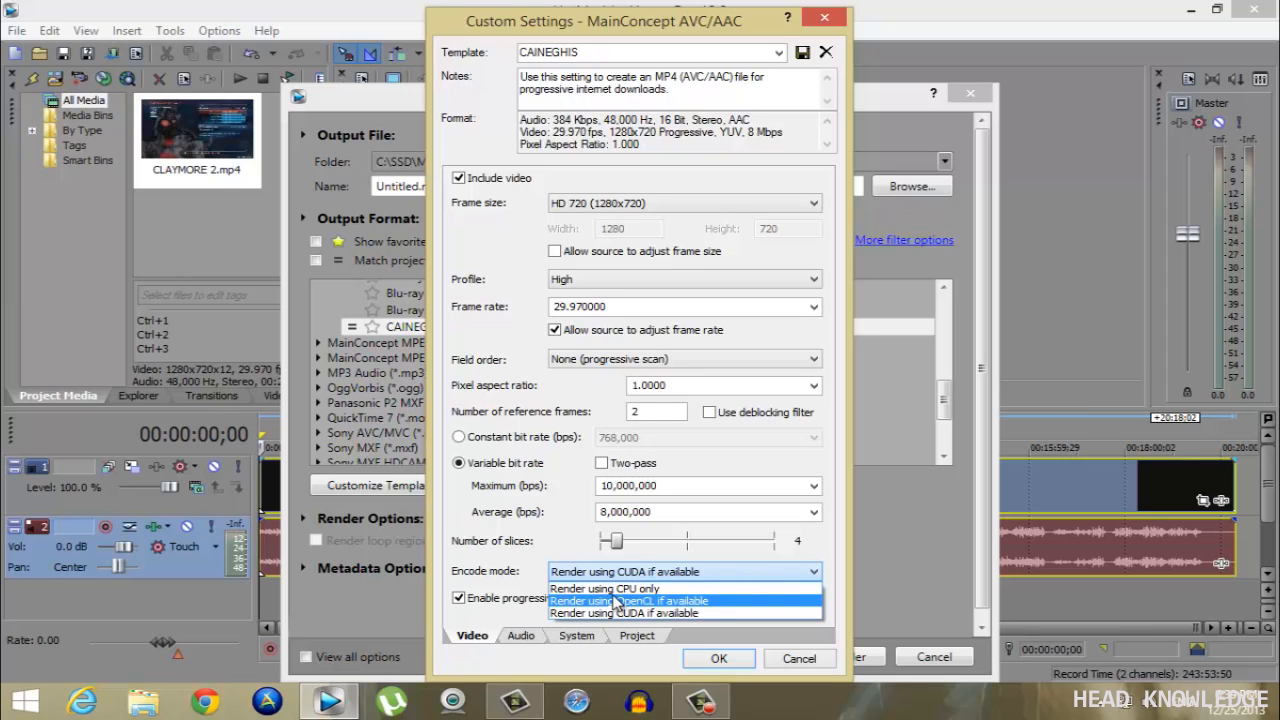
mouse_move(616, 612)
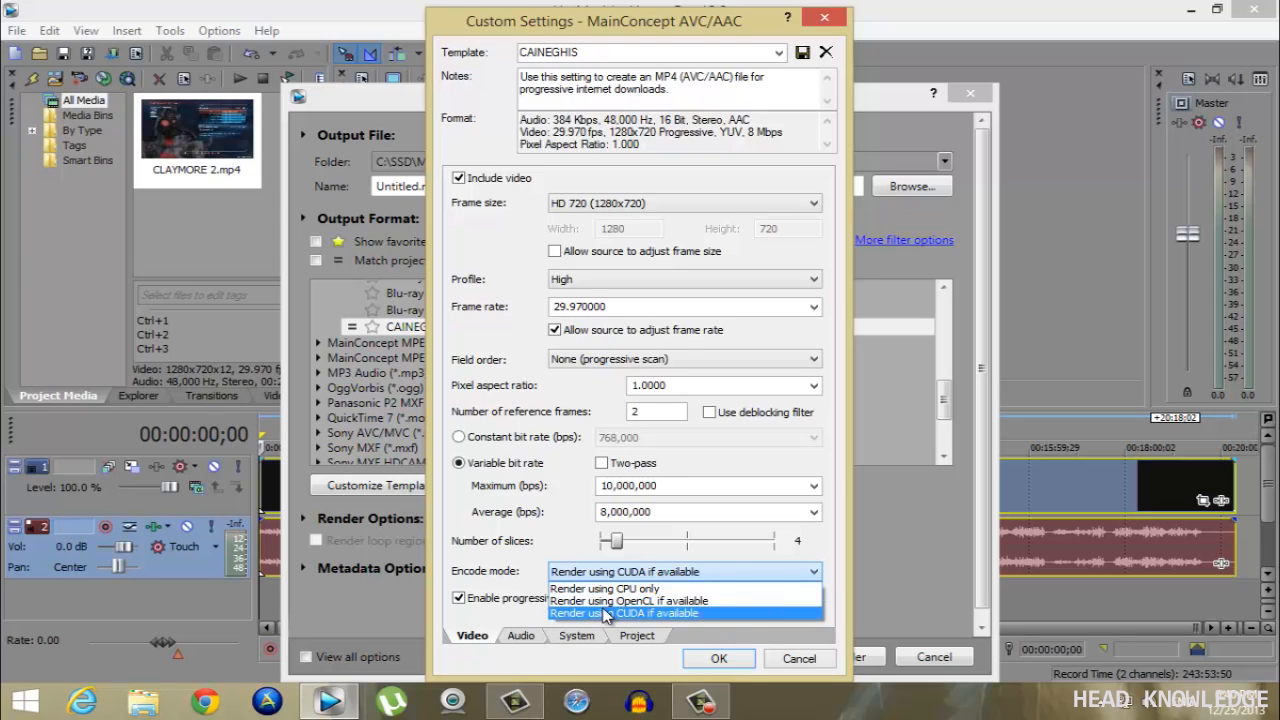
mouse_move(628, 600)
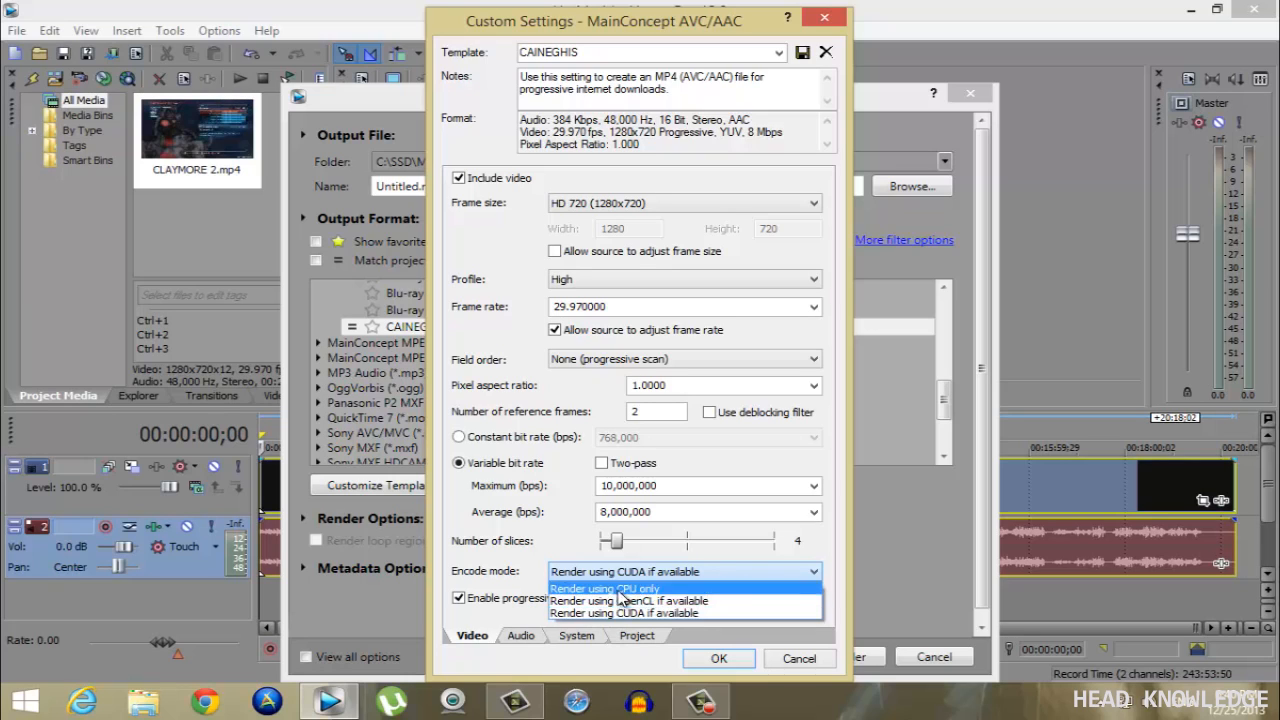
mouse_move(540, 572)
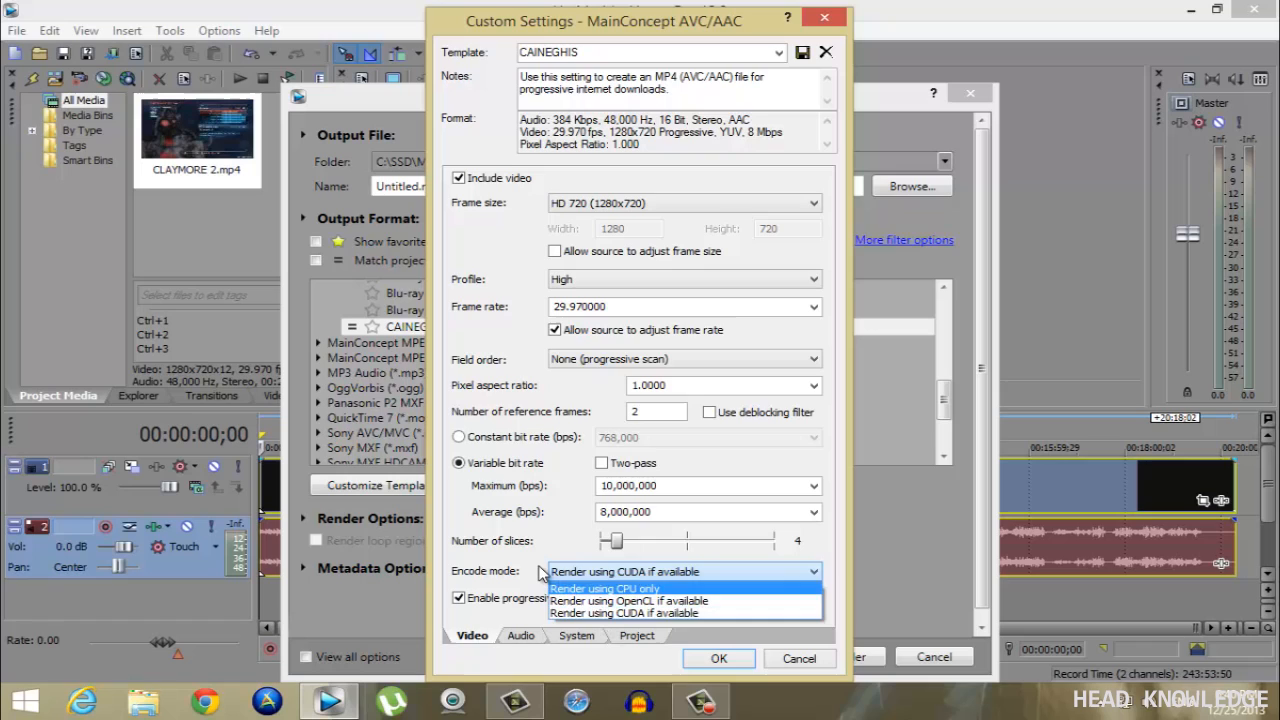
- Keep 'Render using CUDA if available' and move to the template's System settings showing MP4 format
left_click(624, 612)
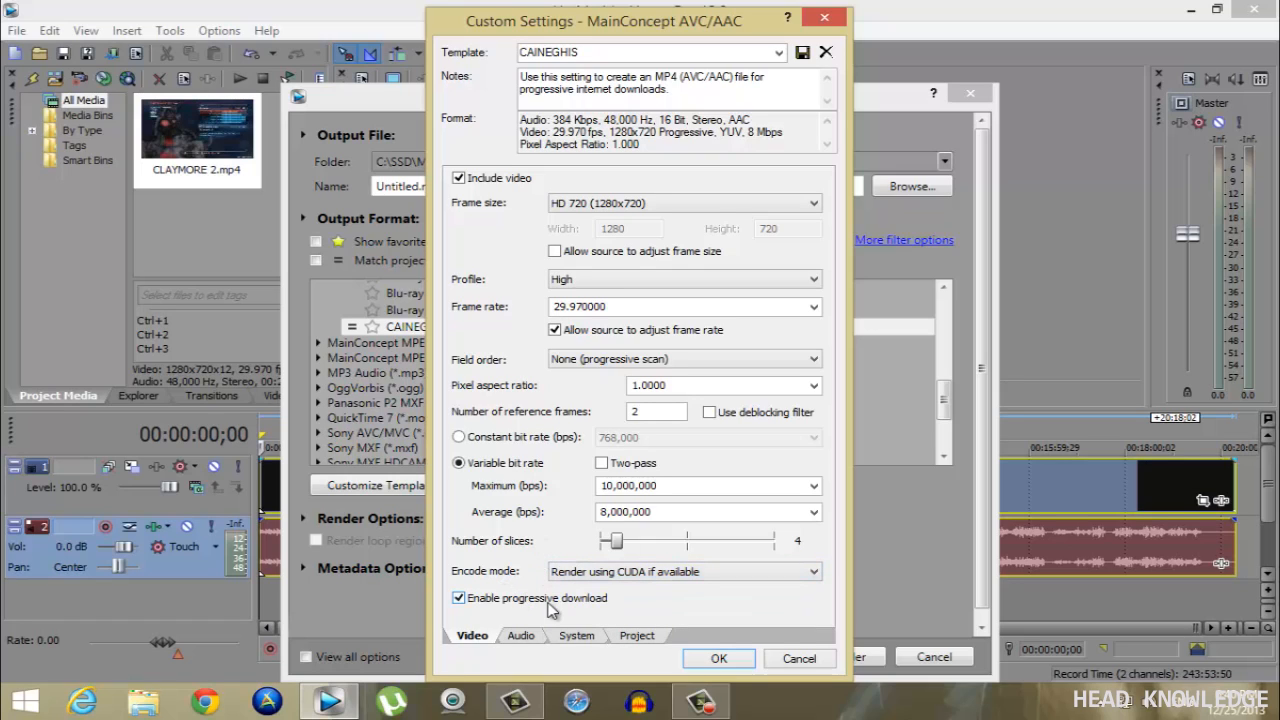
left_click(576, 636)
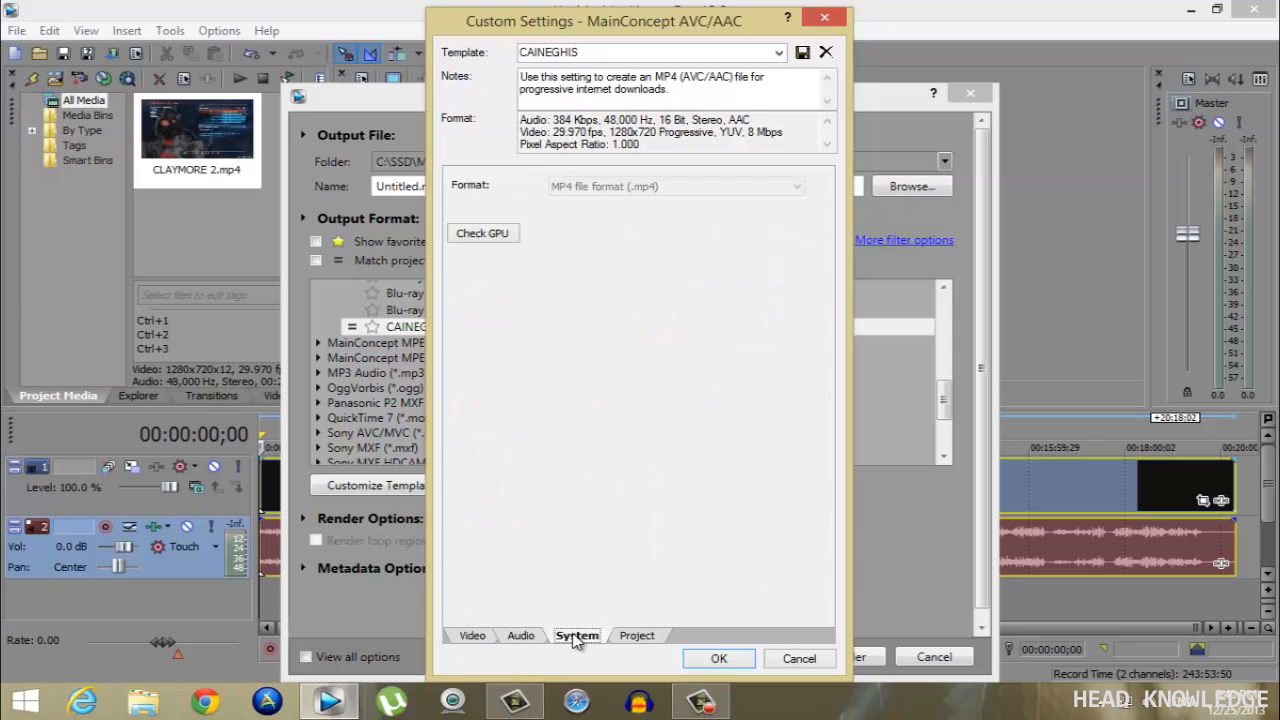
left_click(484, 232)
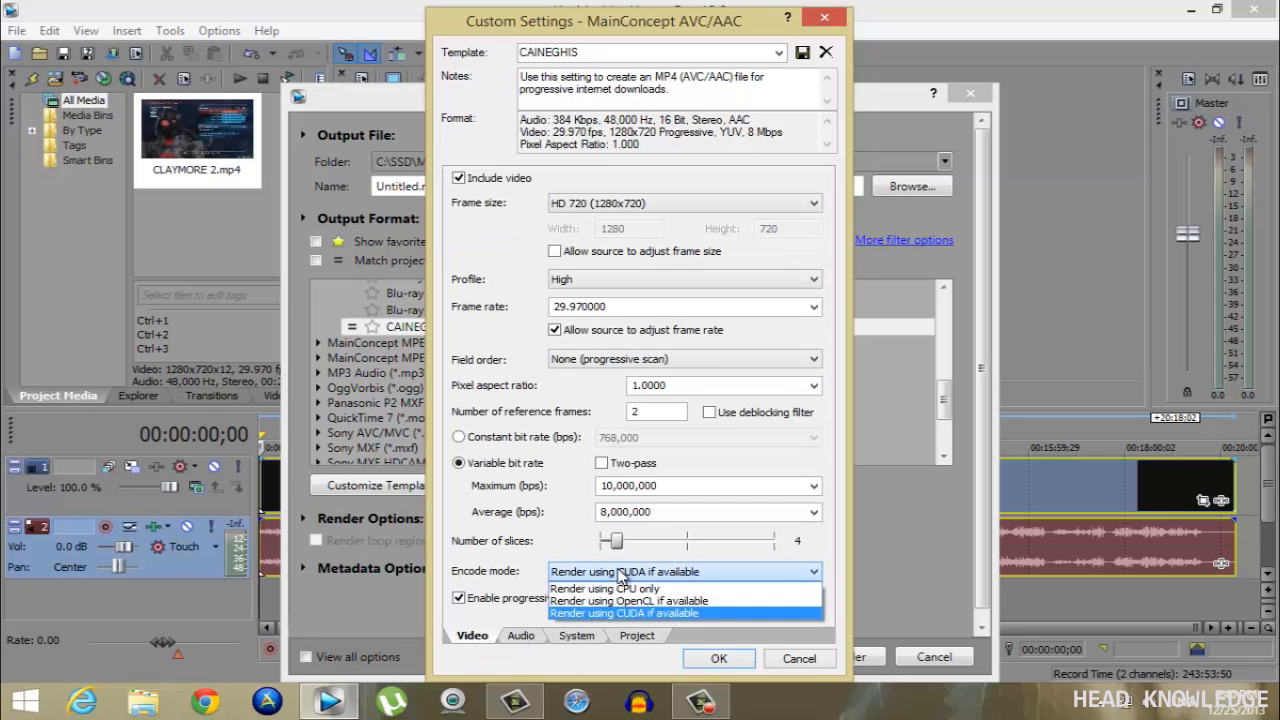
left_click(624, 612)
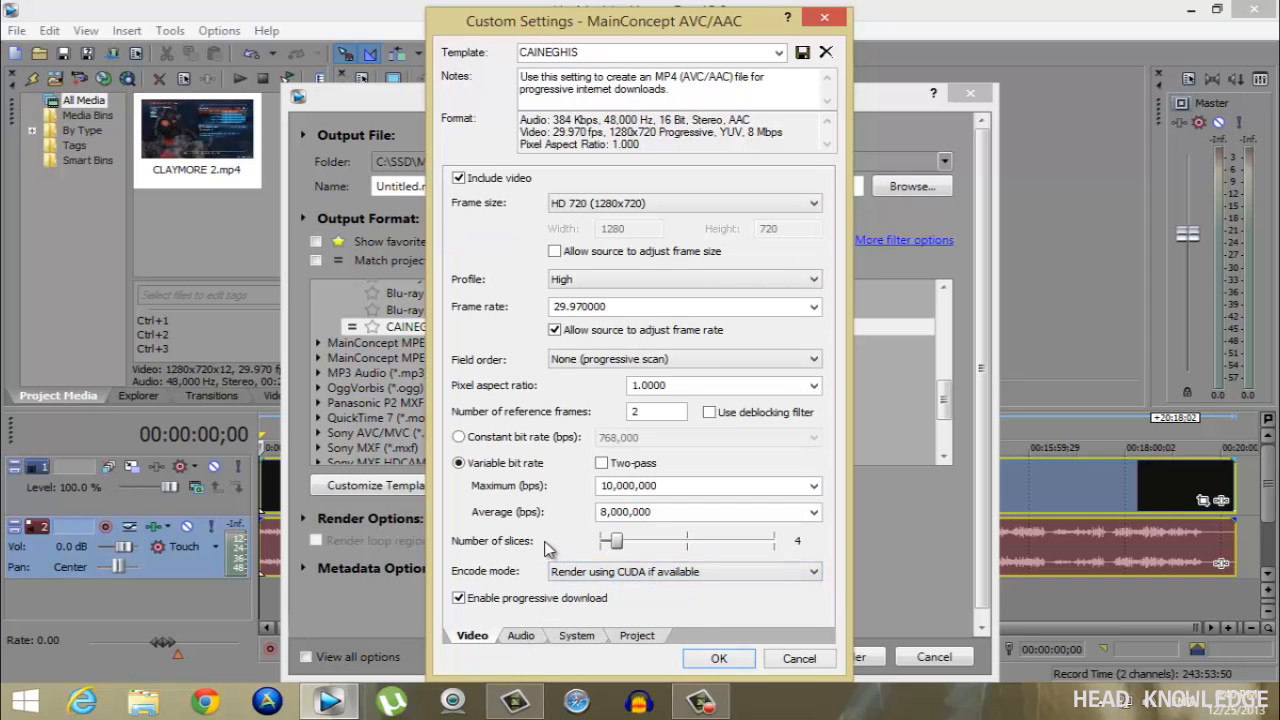
left_click(520, 636)
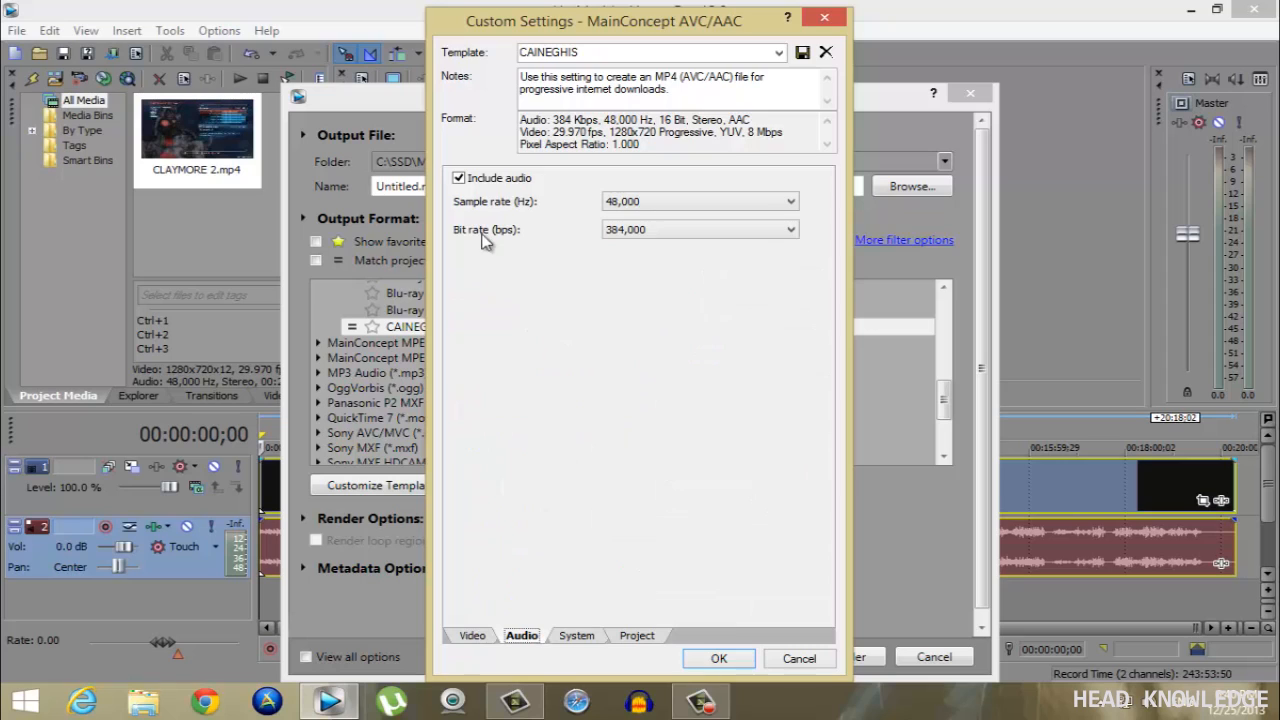
mouse_move(670, 216)
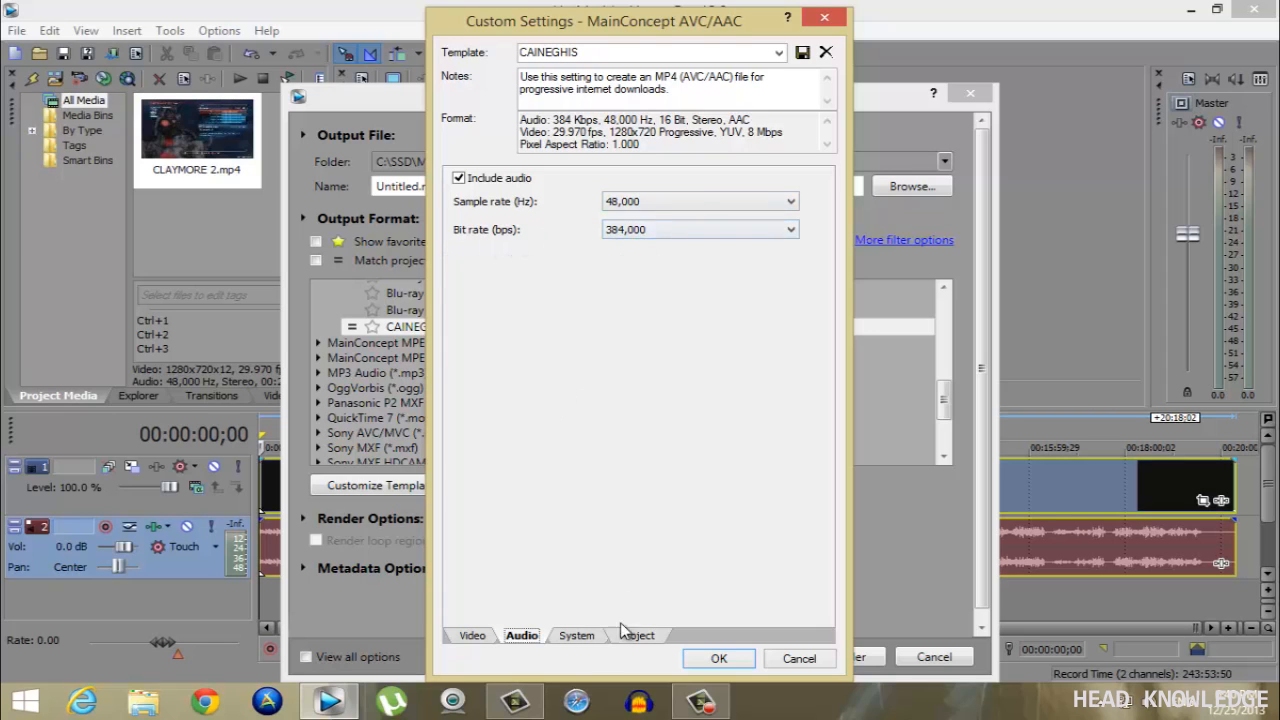
left_click(576, 636)
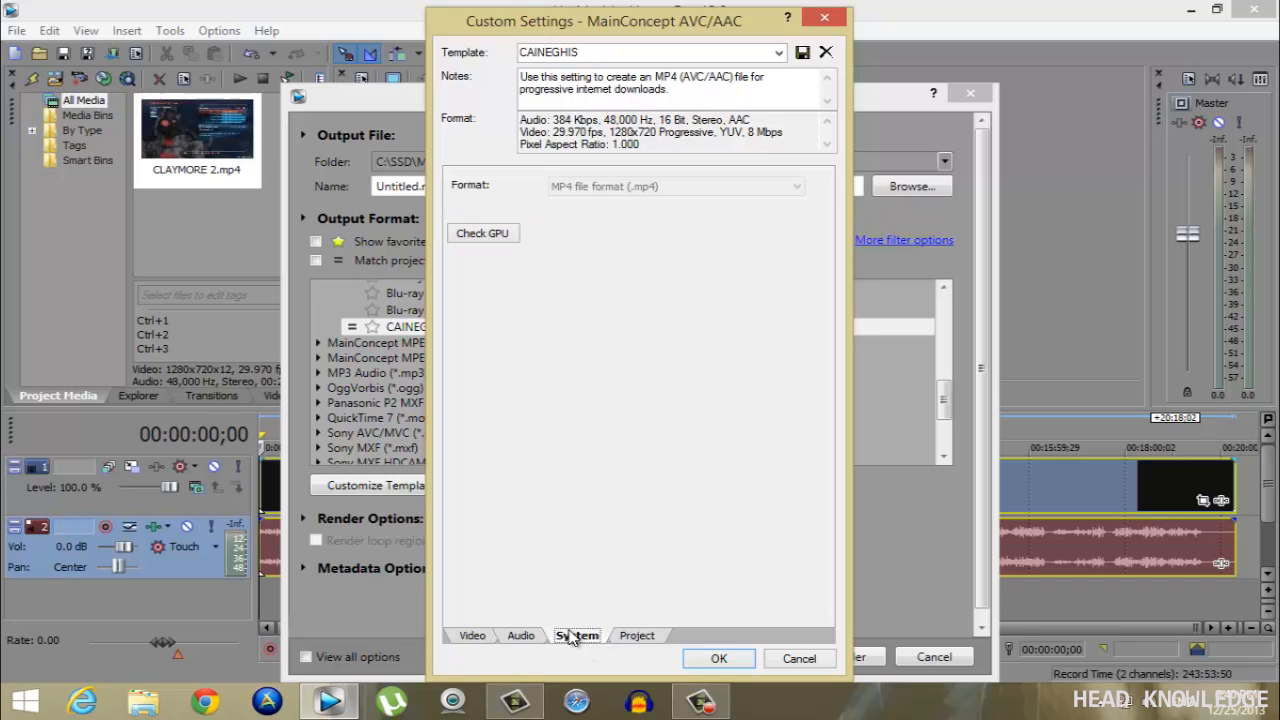
- Return to the CAINEGHIS video settings listing the CPU-only, OpenCL and CUDA encode modes
left_click(472, 636)
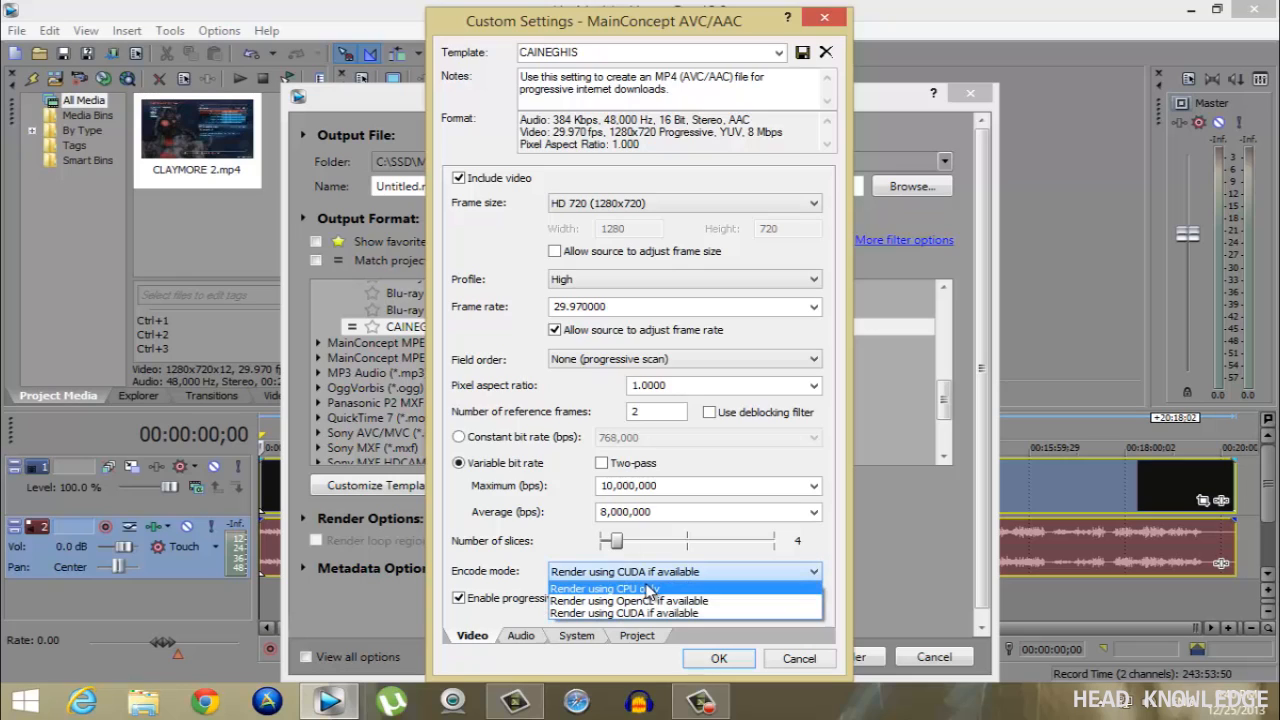
mouse_move(628, 600)
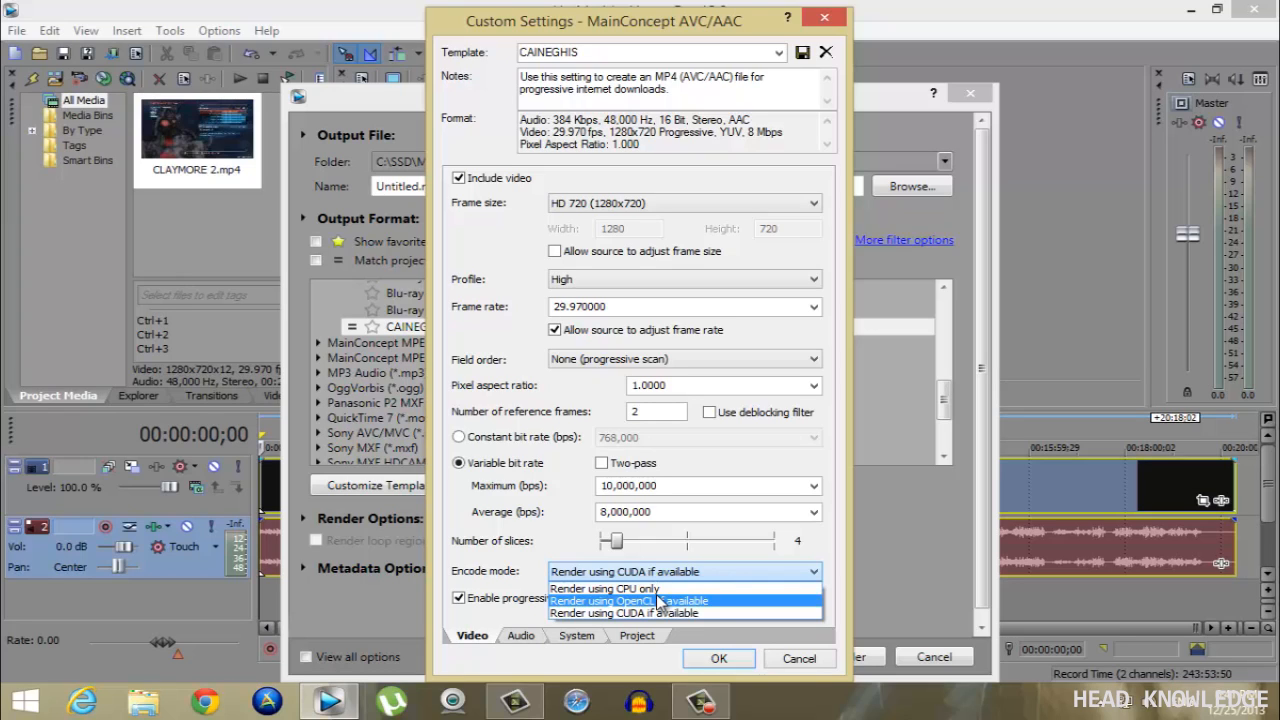
mouse_move(624, 612)
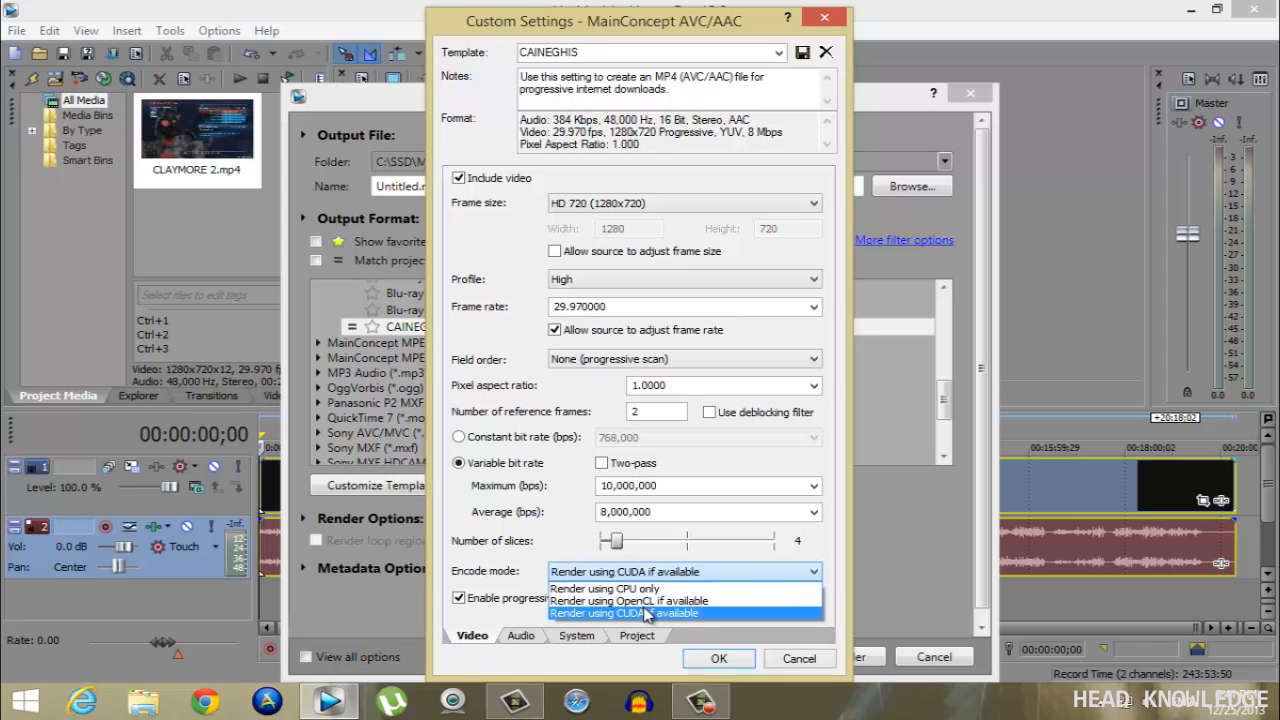